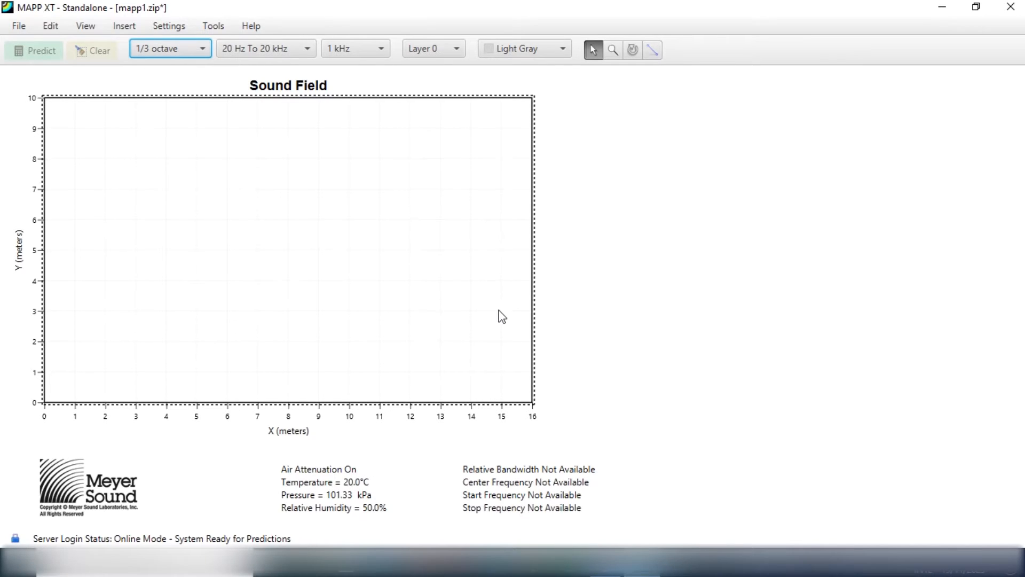
mouse_move(518, 383)
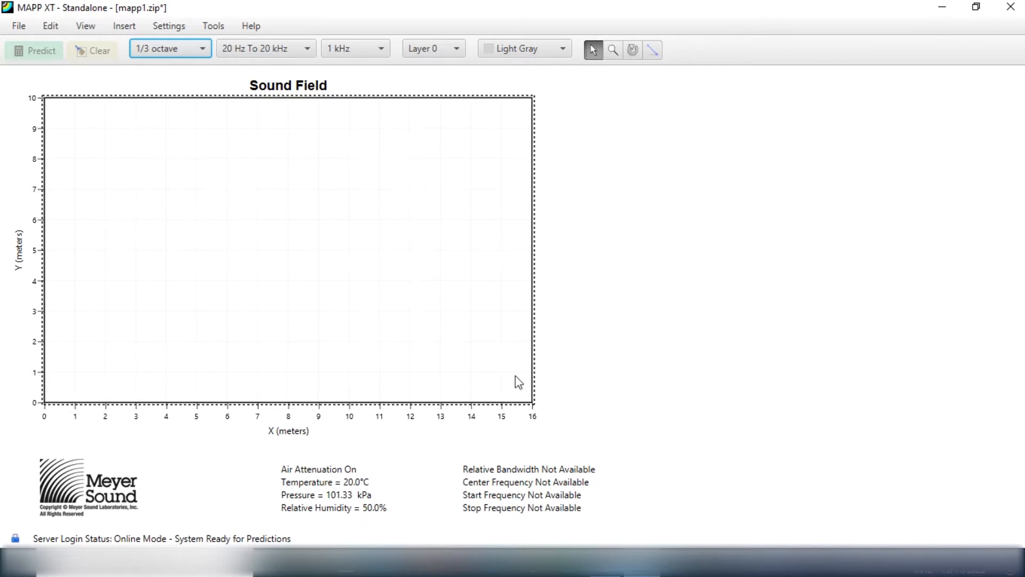
mouse_move(514, 294)
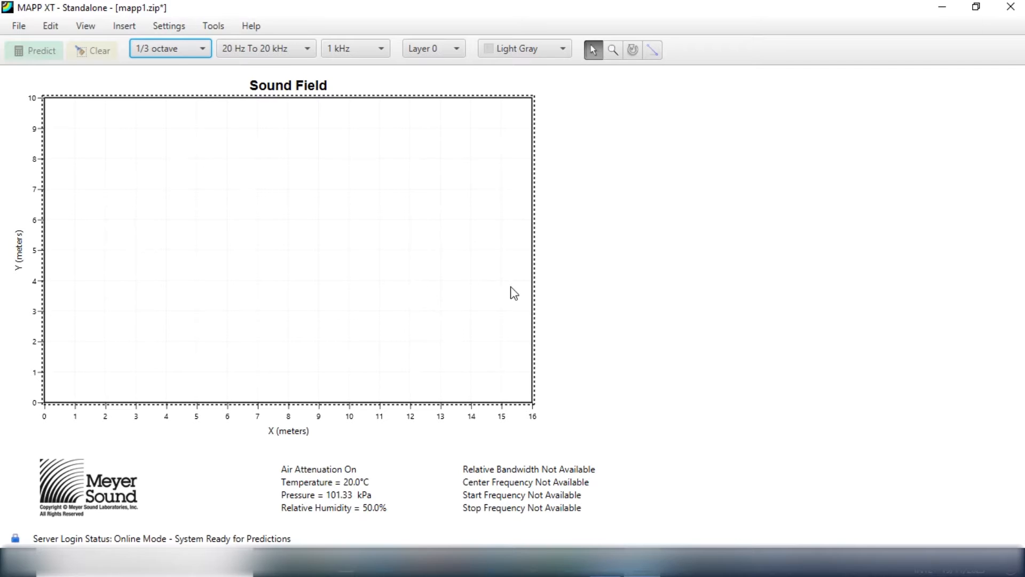
mouse_move(73, 221)
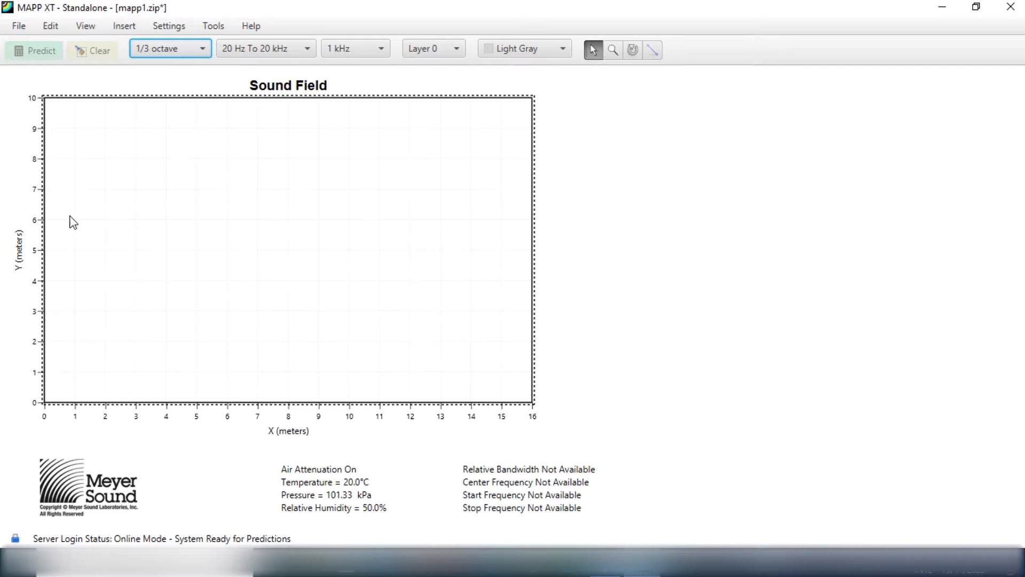
mouse_move(418, 386)
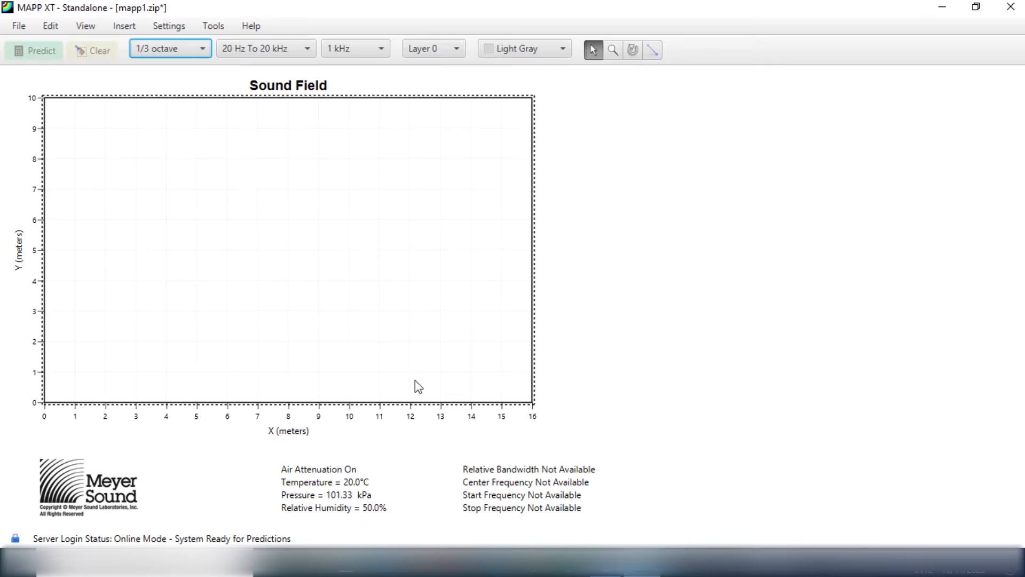
mouse_move(408, 401)
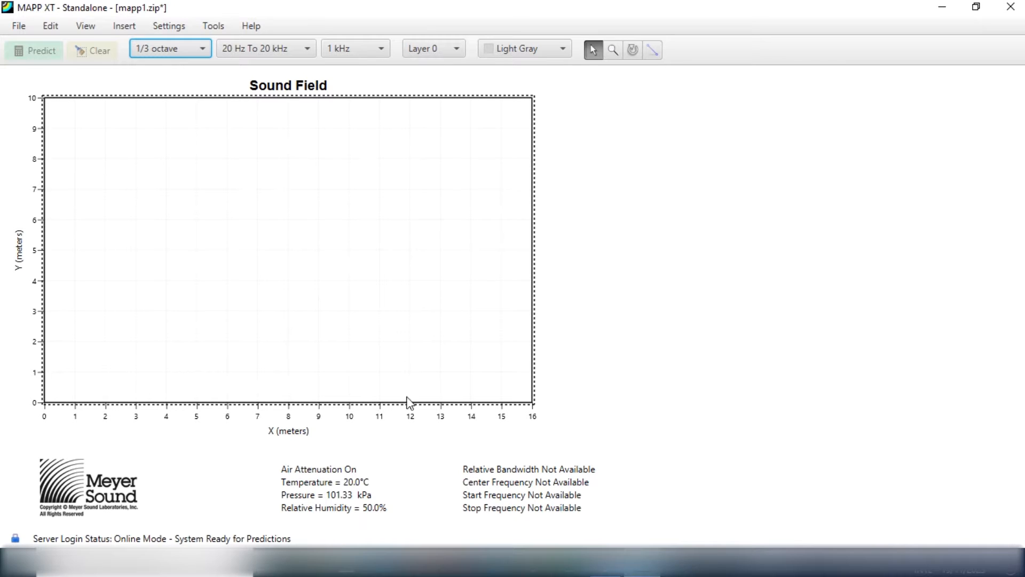
mouse_move(47, 134)
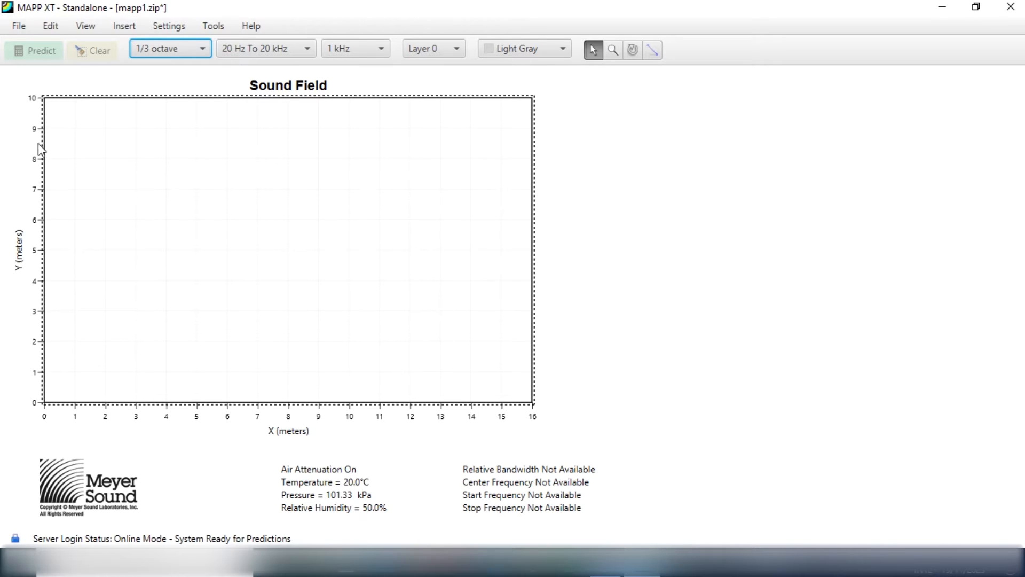
mouse_move(70, 108)
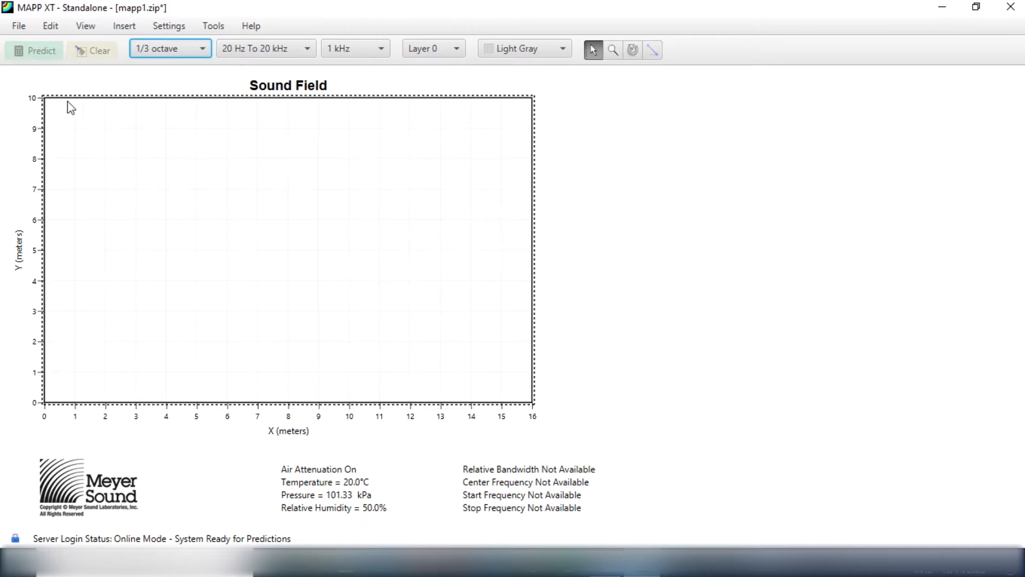
mouse_move(49, 371)
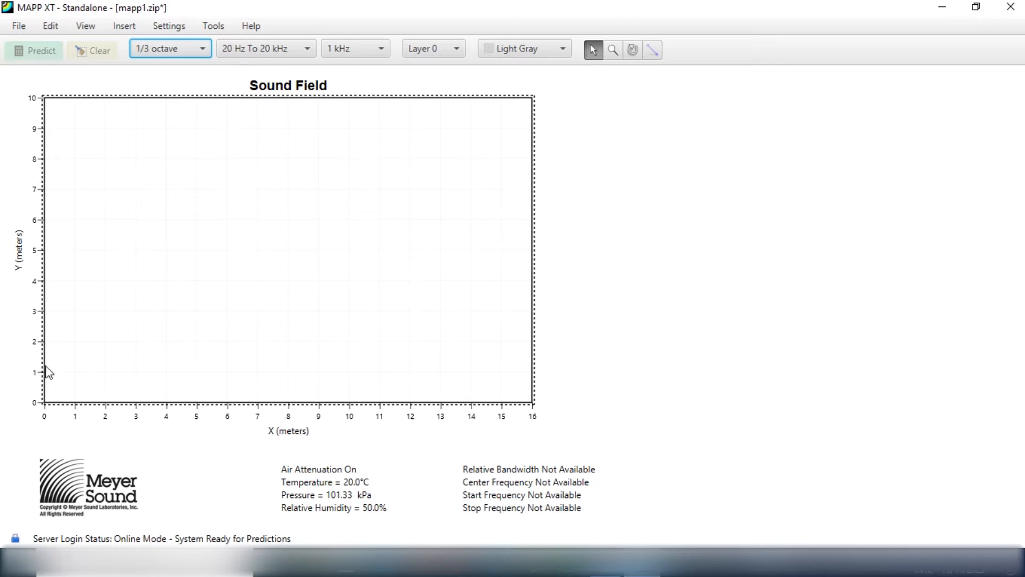
mouse_move(489, 266)
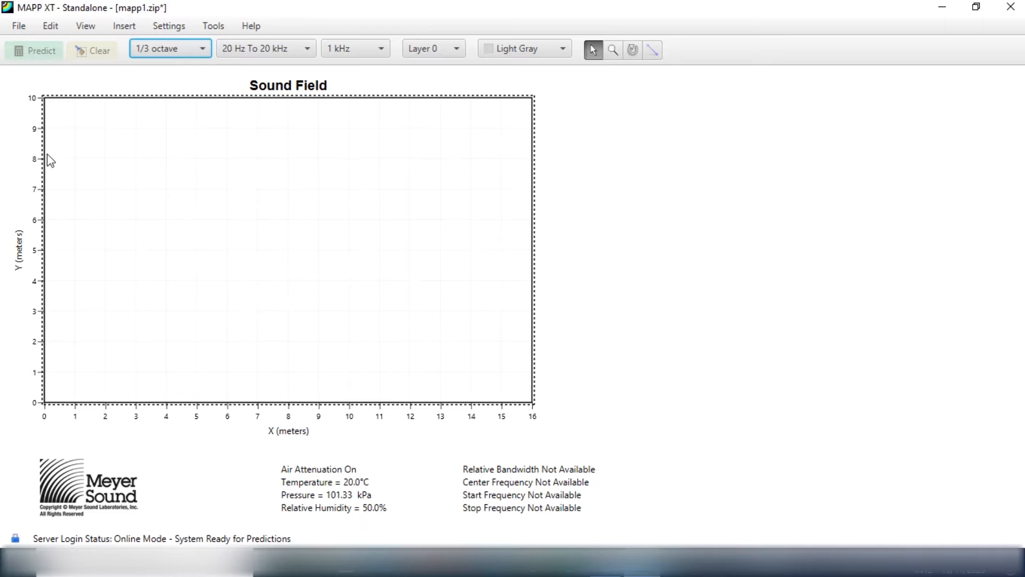
mouse_move(47, 251)
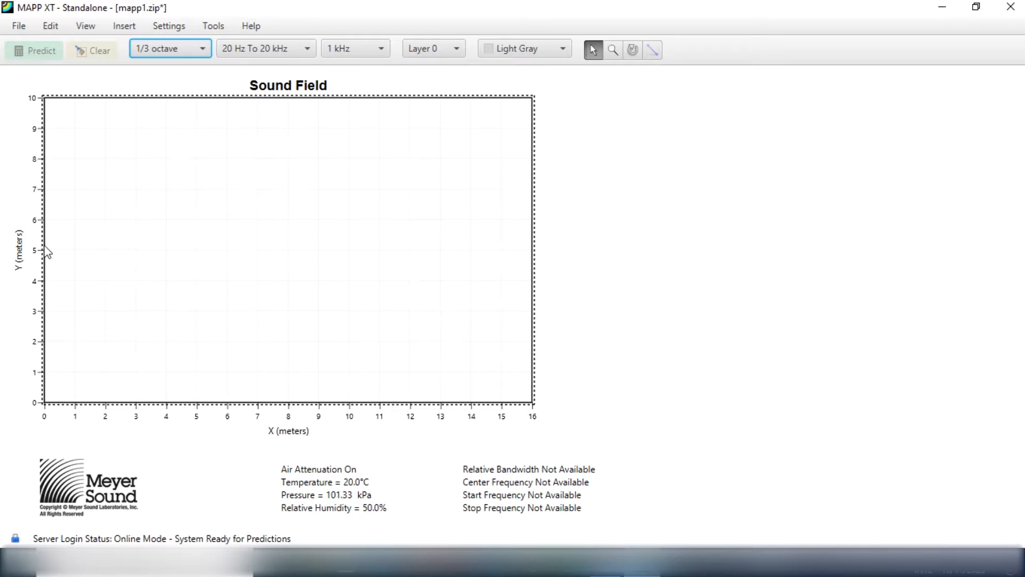
mouse_move(97, 254)
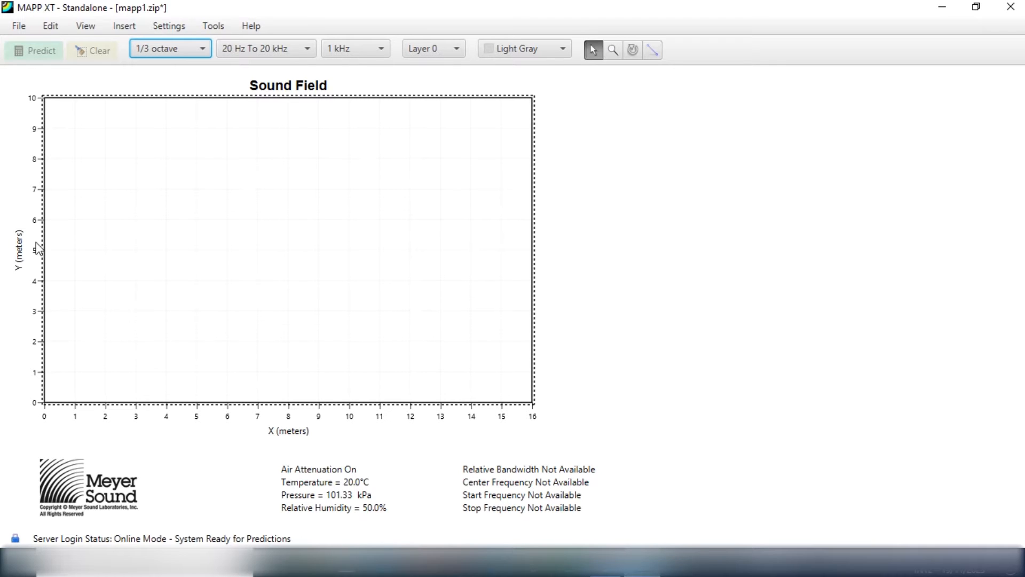
mouse_move(116, 203)
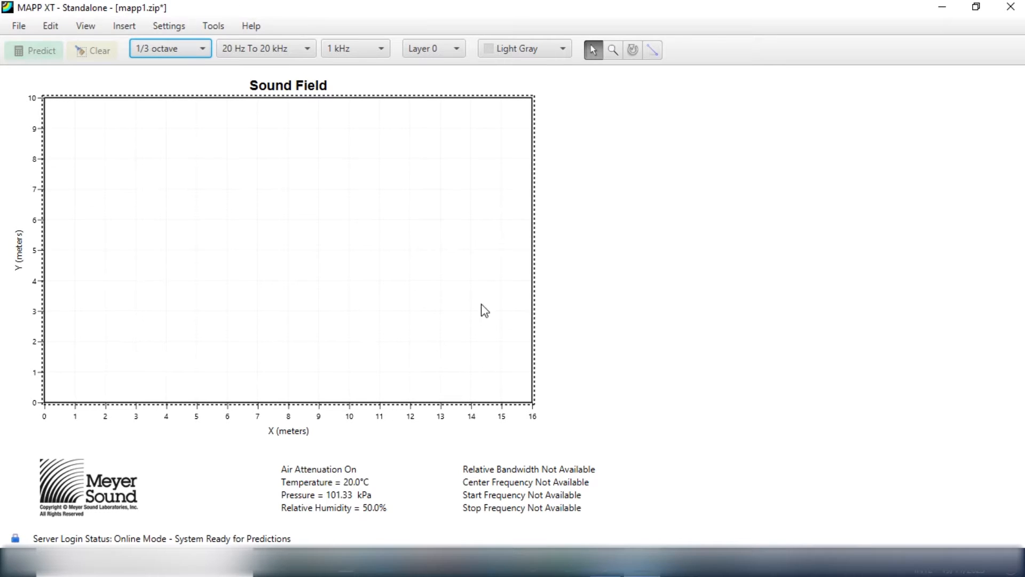
Start inserting Loudspeaker 1 and choose the UPJ-1XP (80°H x 50°V) model.
left_click(49, 26)
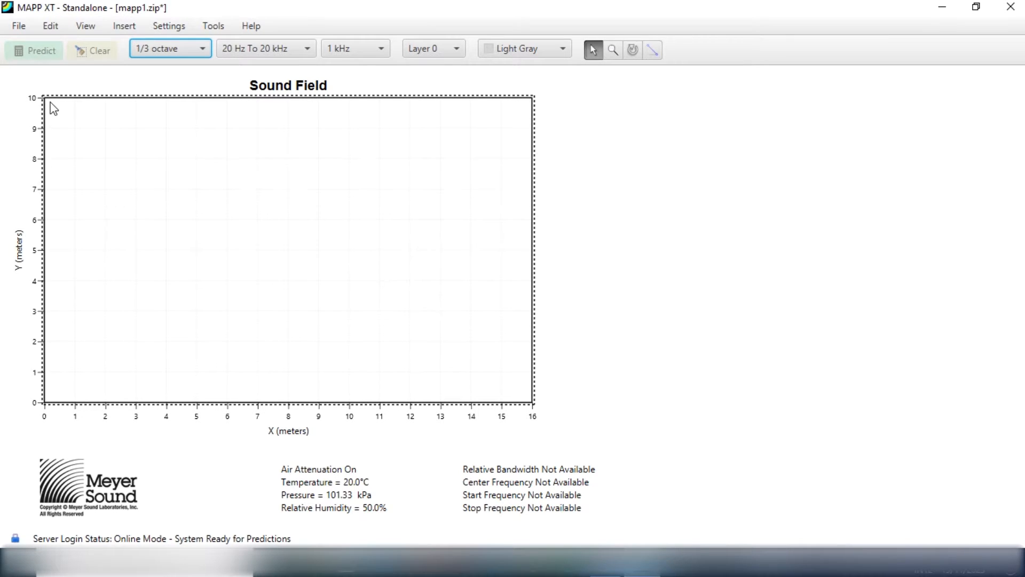
mouse_move(61, 405)
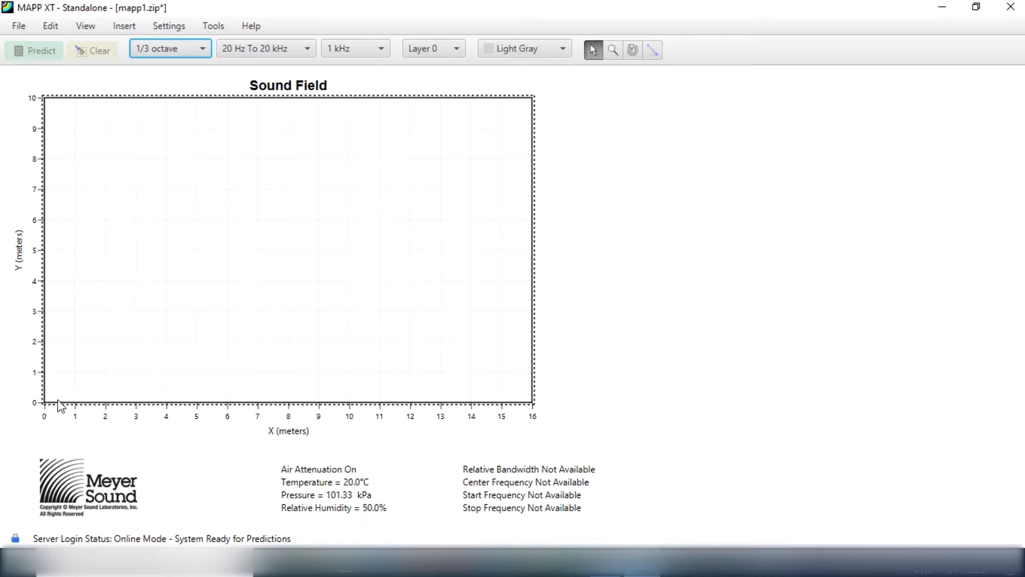
mouse_move(53, 403)
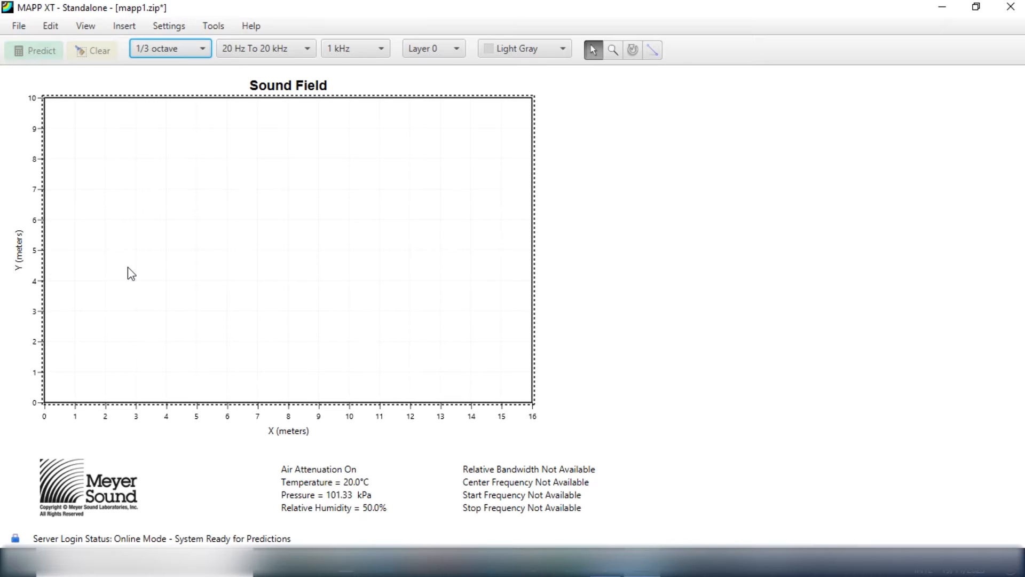
mouse_move(275, 250)
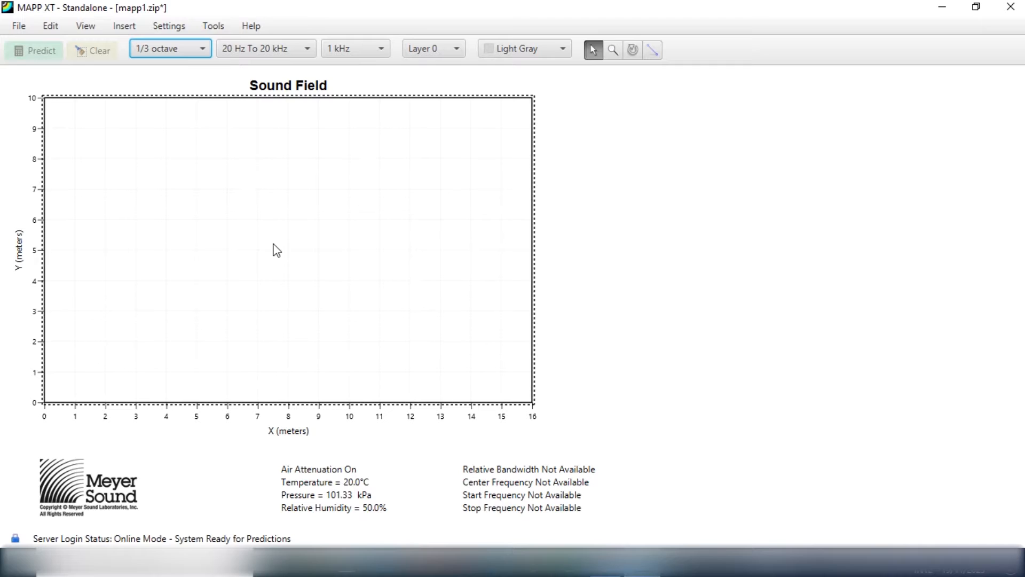
mouse_move(128, 165)
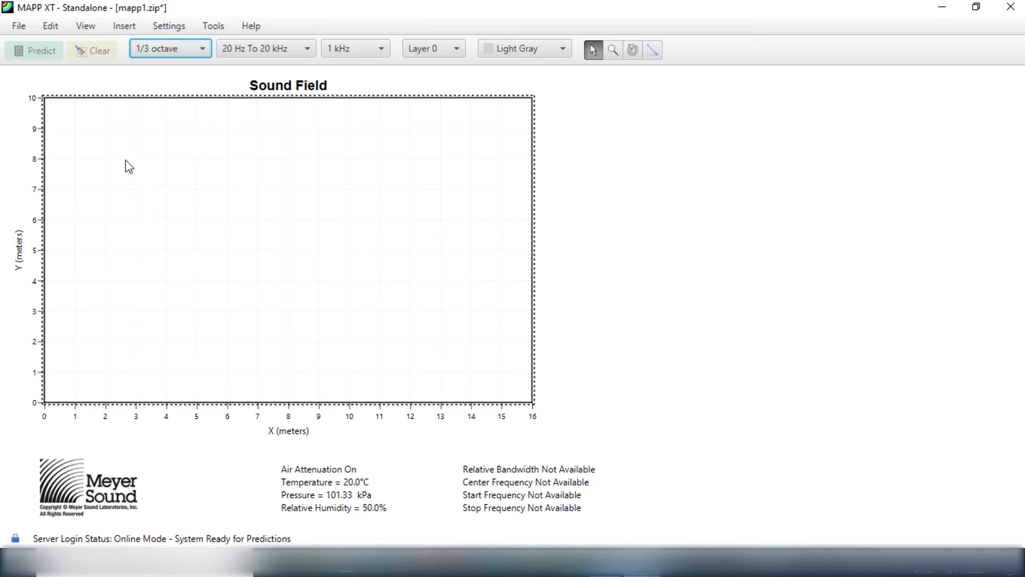
mouse_move(125, 183)
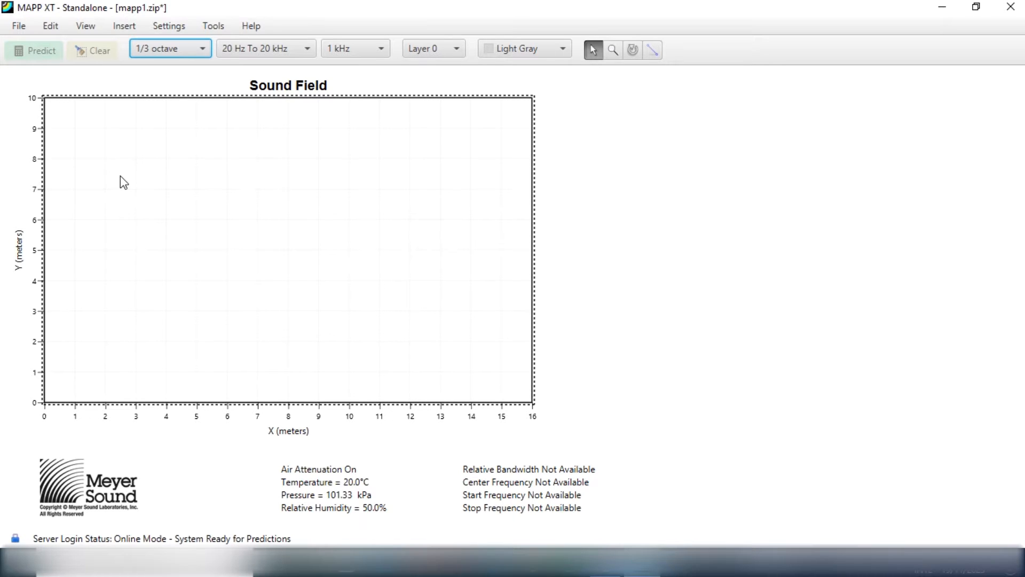
mouse_move(548, 250)
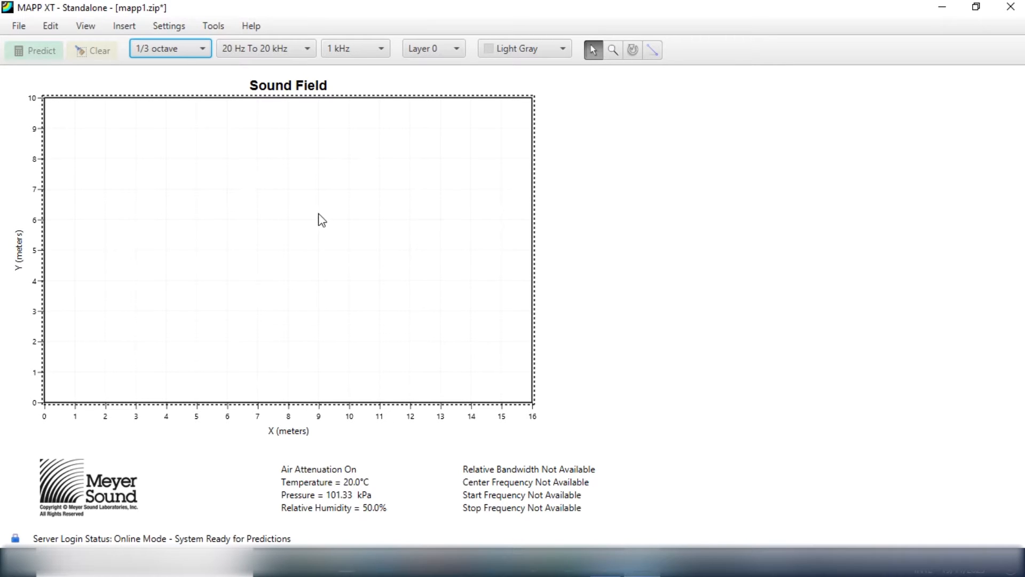
mouse_move(482, 317)
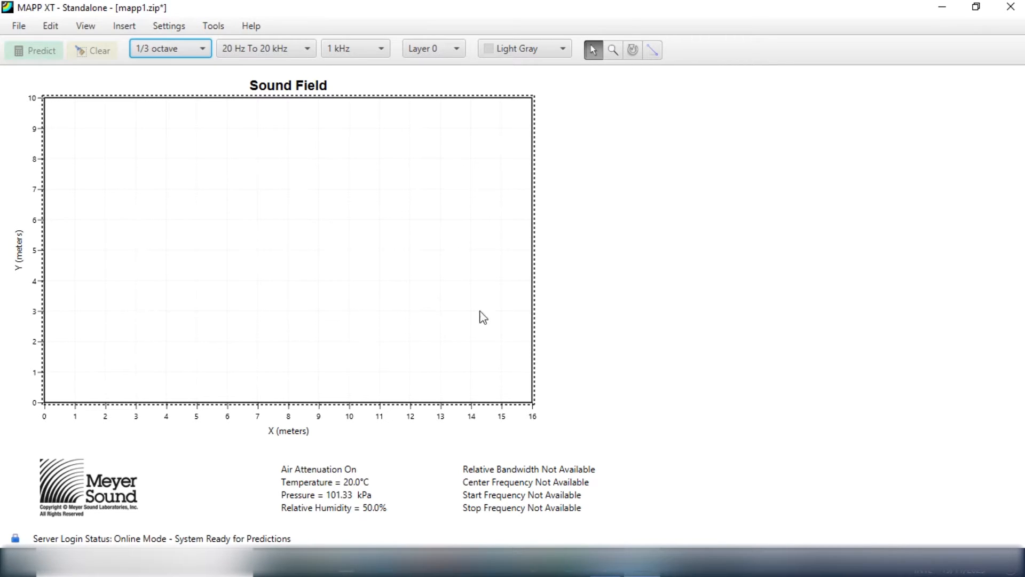
mouse_move(393, 173)
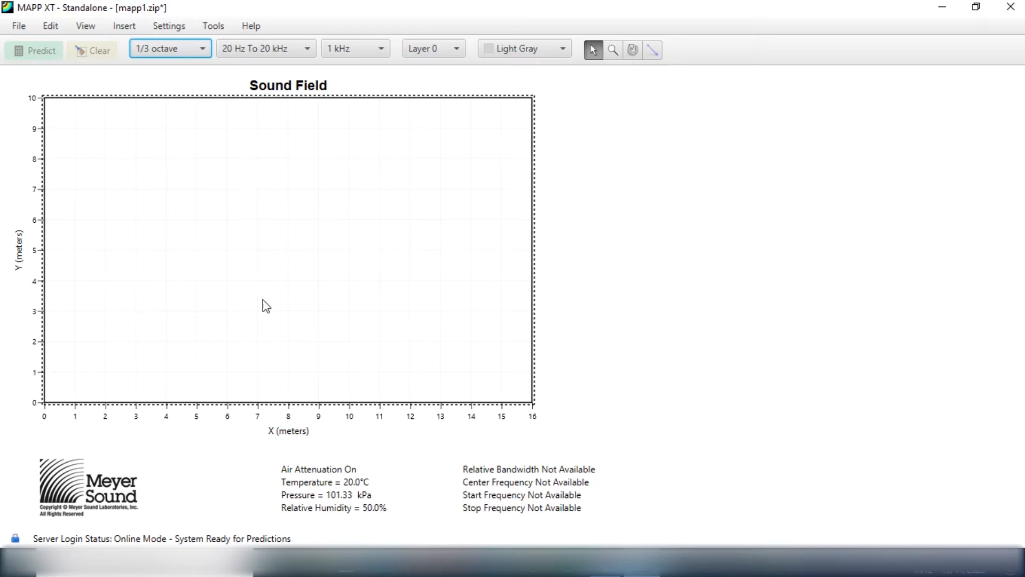
mouse_move(242, 233)
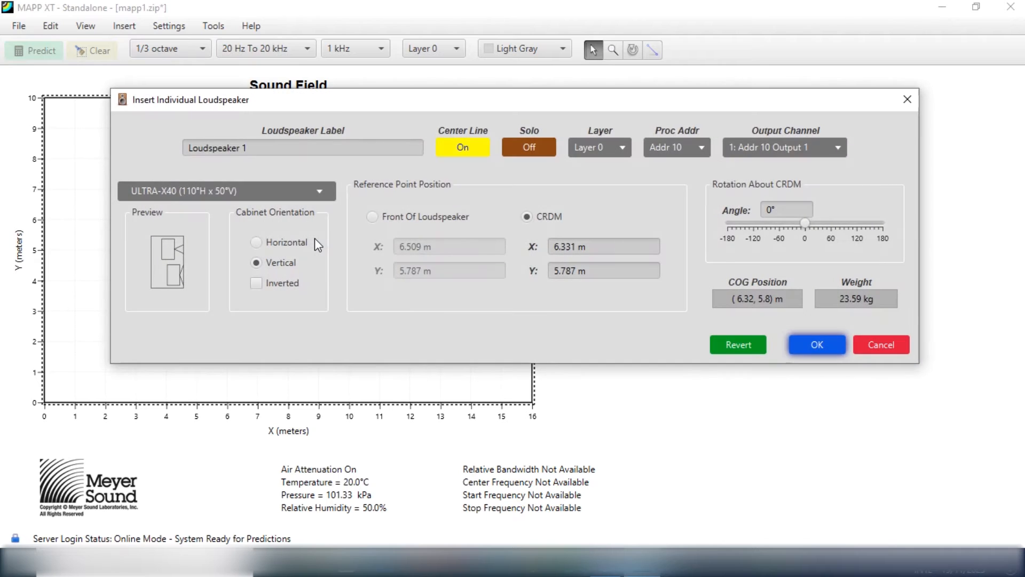
left_click(226, 190)
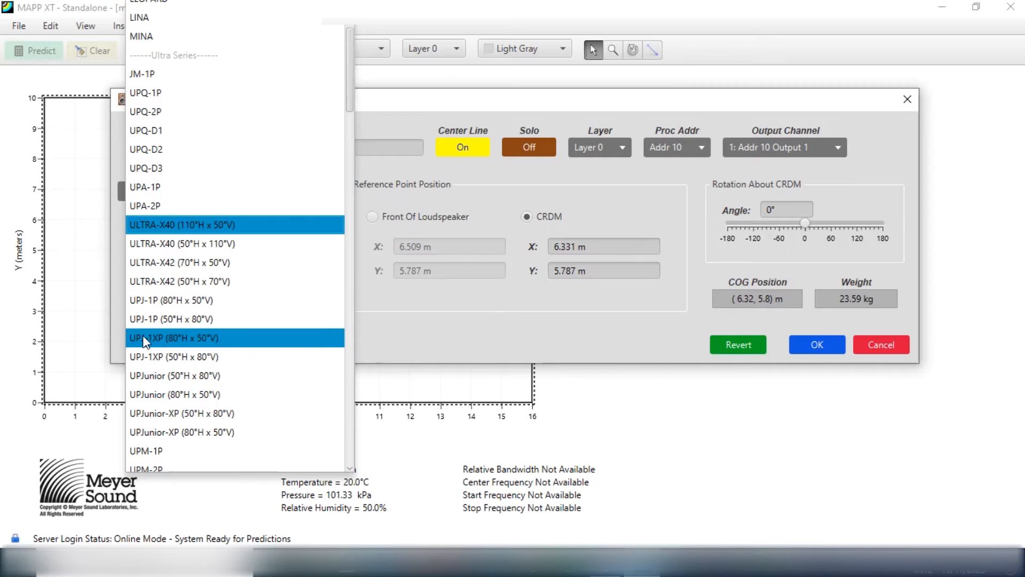
mouse_move(181, 345)
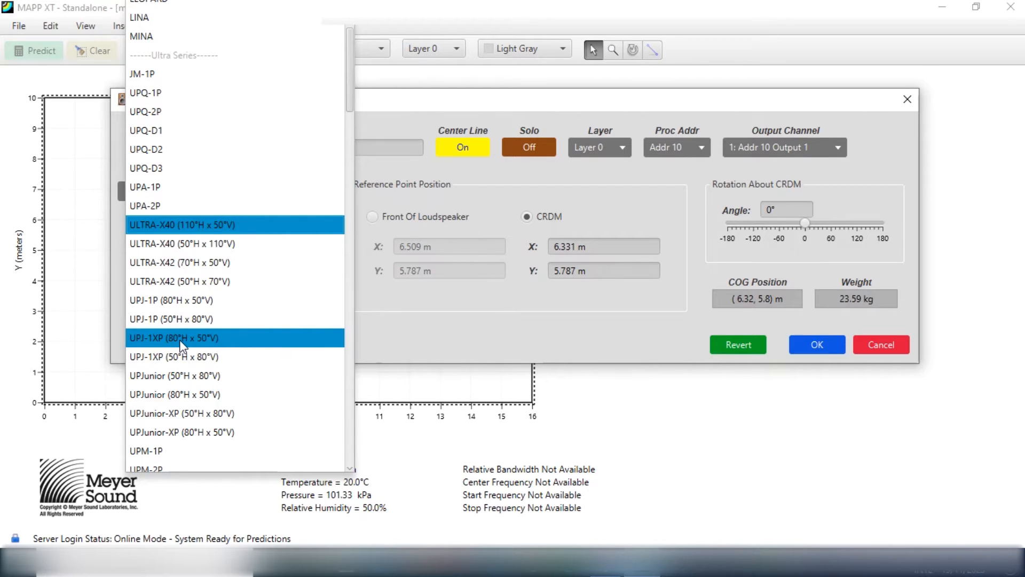
left_click(172, 338)
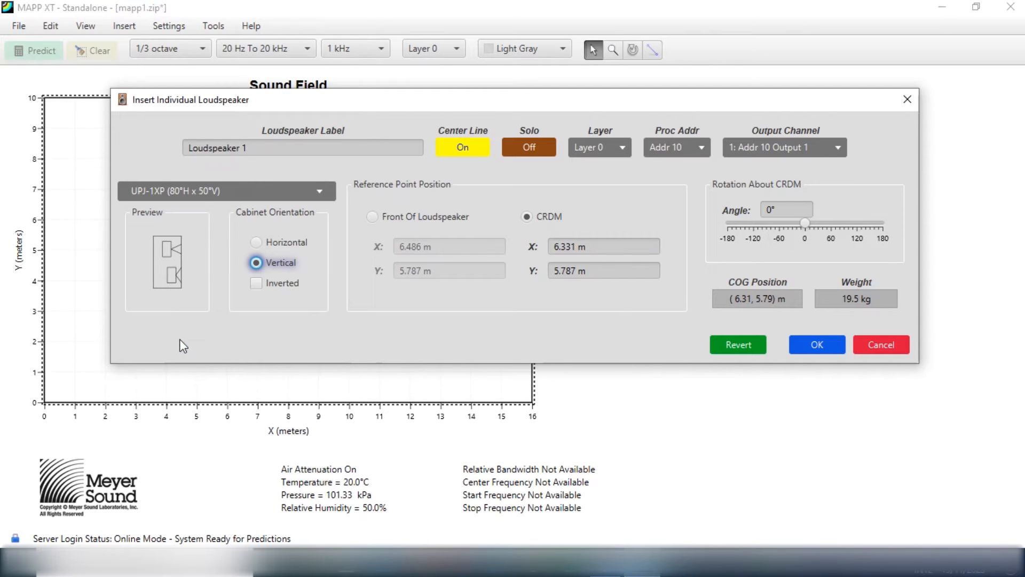
mouse_move(208, 292)
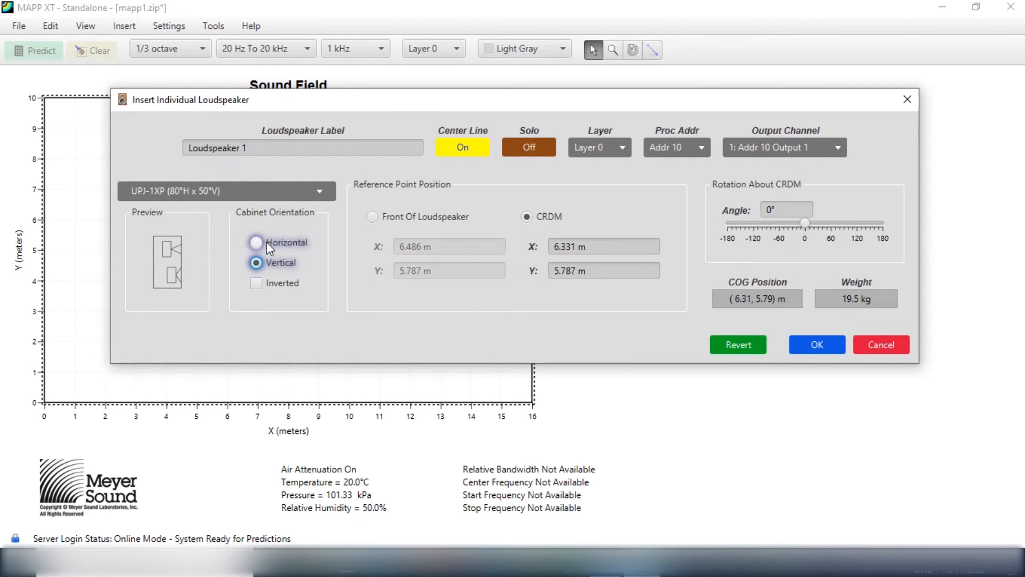
Lay the UPJ-1XP horizontally and place it on the plot near (6.3, 5.8) m.
left_click(256, 242)
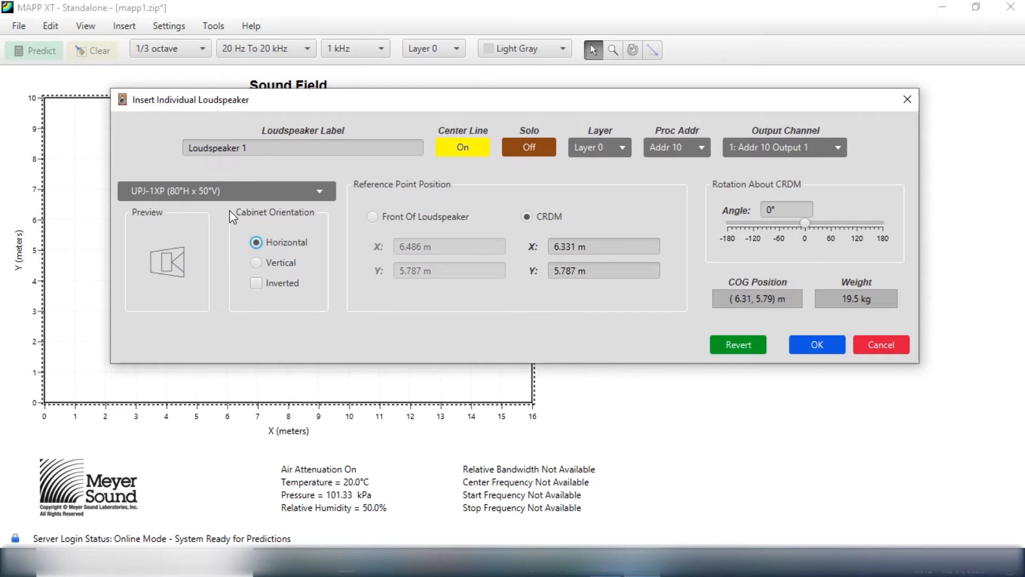
left_click(255, 242)
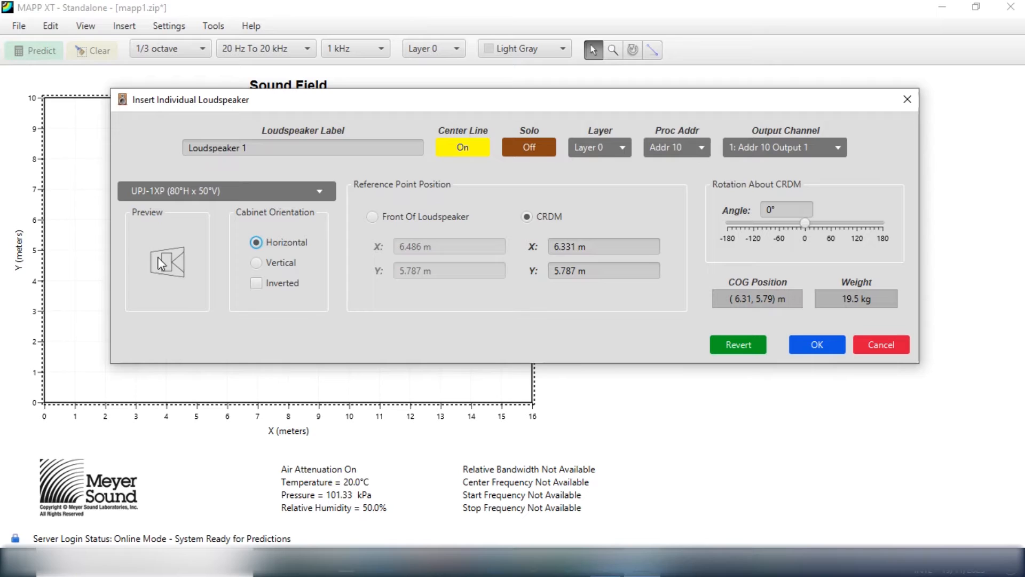
mouse_move(171, 260)
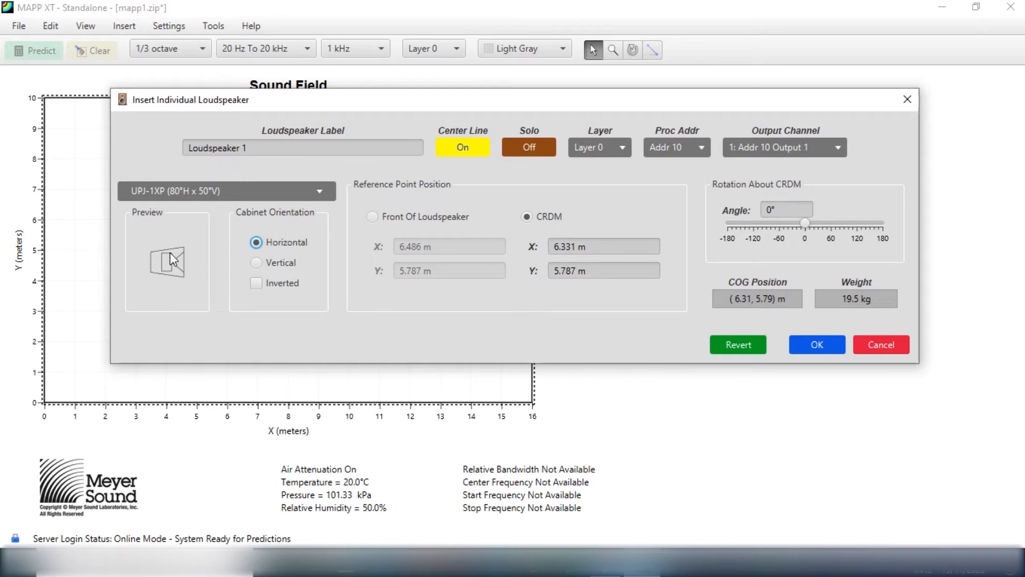
mouse_move(501, 185)
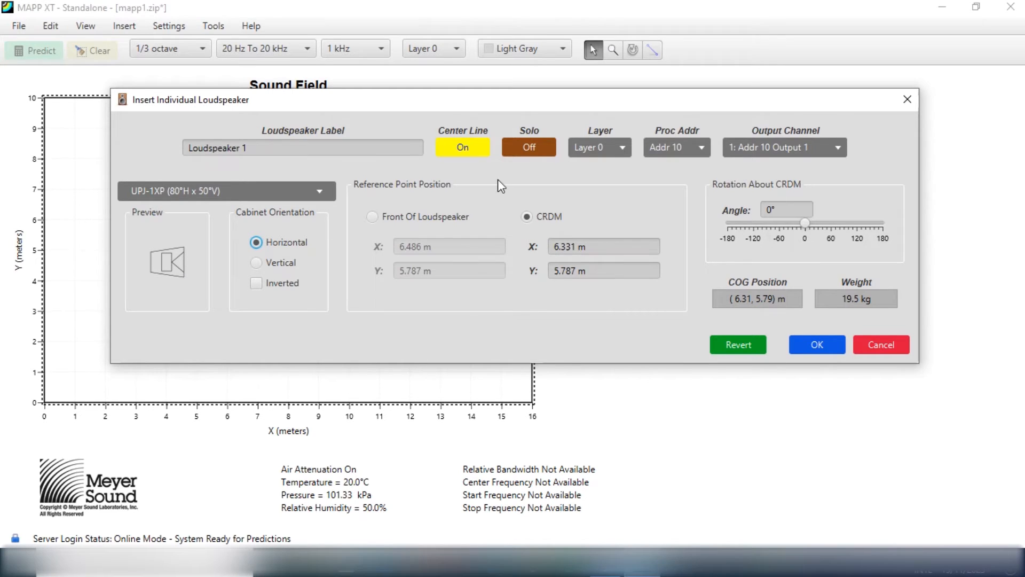
left_click(816, 344)
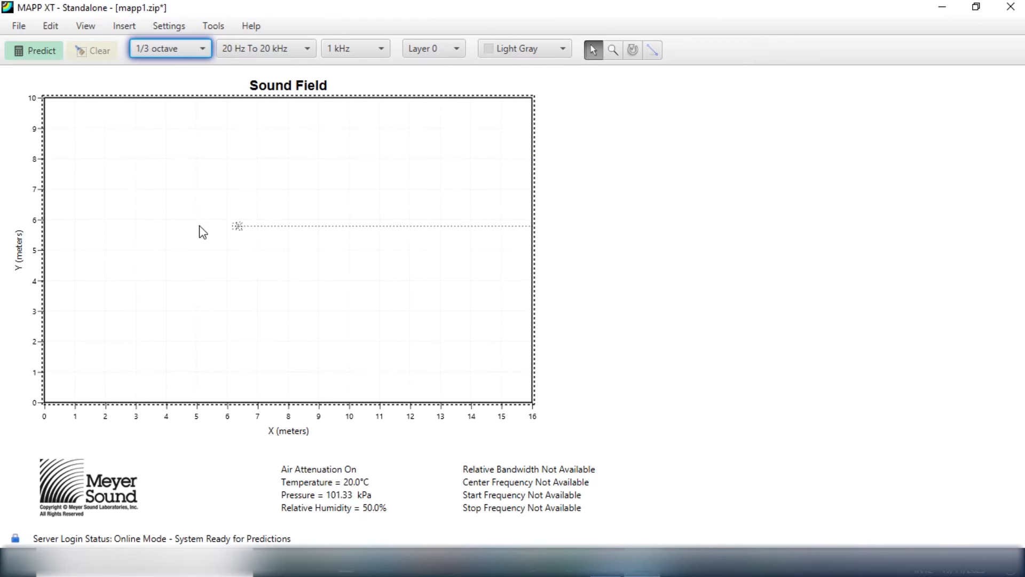
Move the loudspeaker to the top-left corner and rotate it to about -14°.
left_click_drag(239, 225, 76, 129)
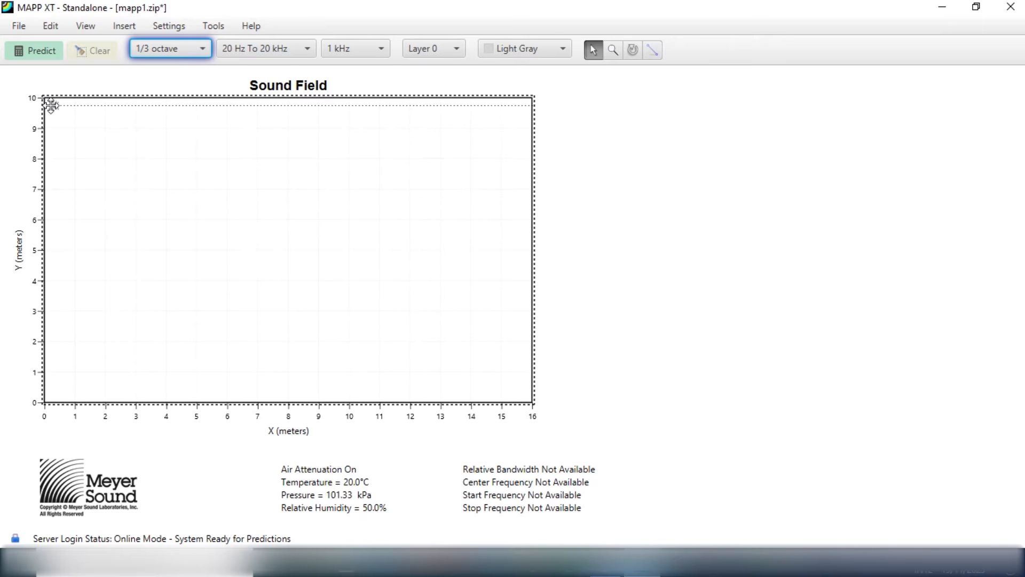
mouse_move(522, 247)
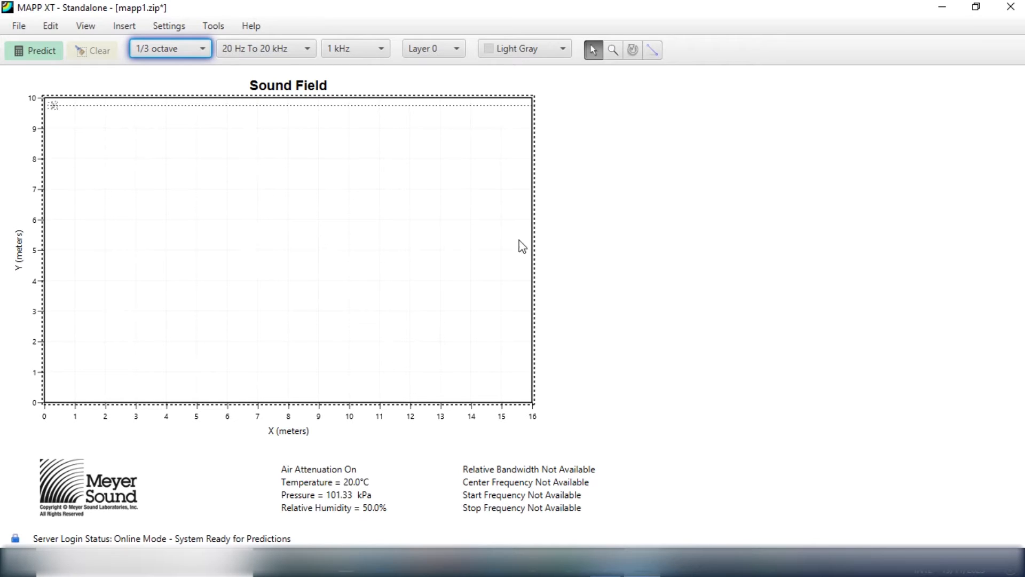
left_click(652, 50)
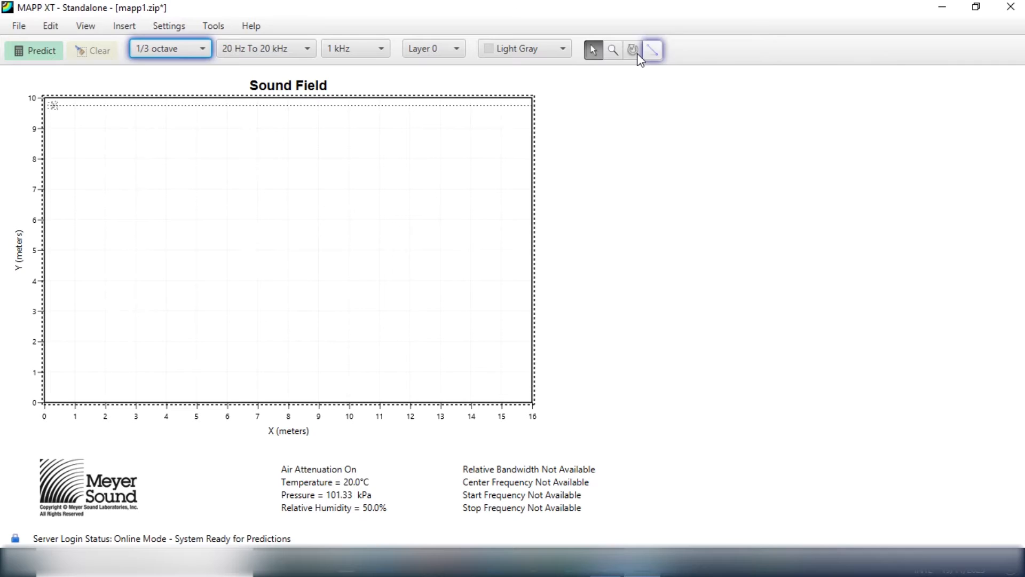
left_click_drag(52, 105, 527, 238)
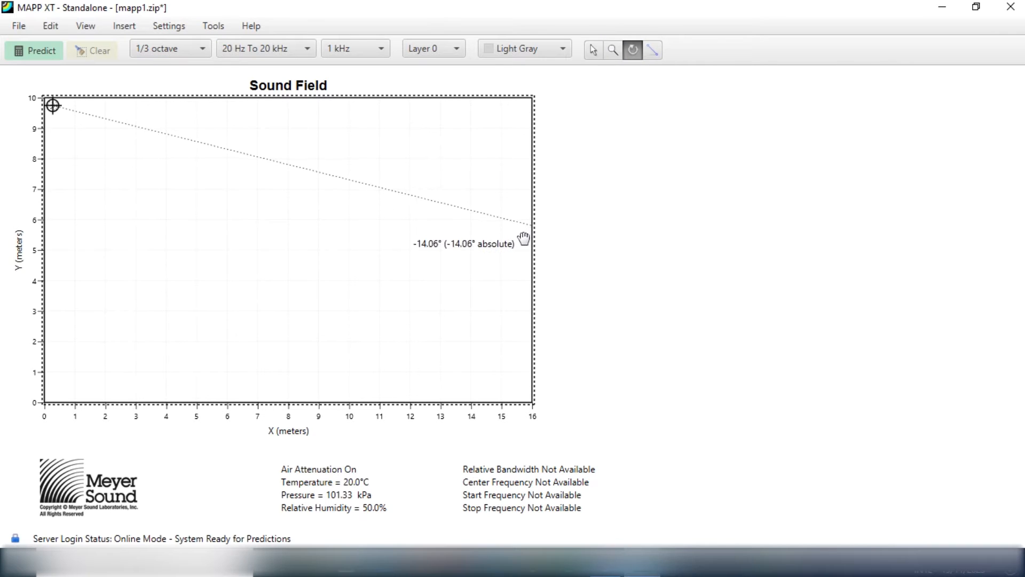
left_click_drag(528, 237, 526, 245)
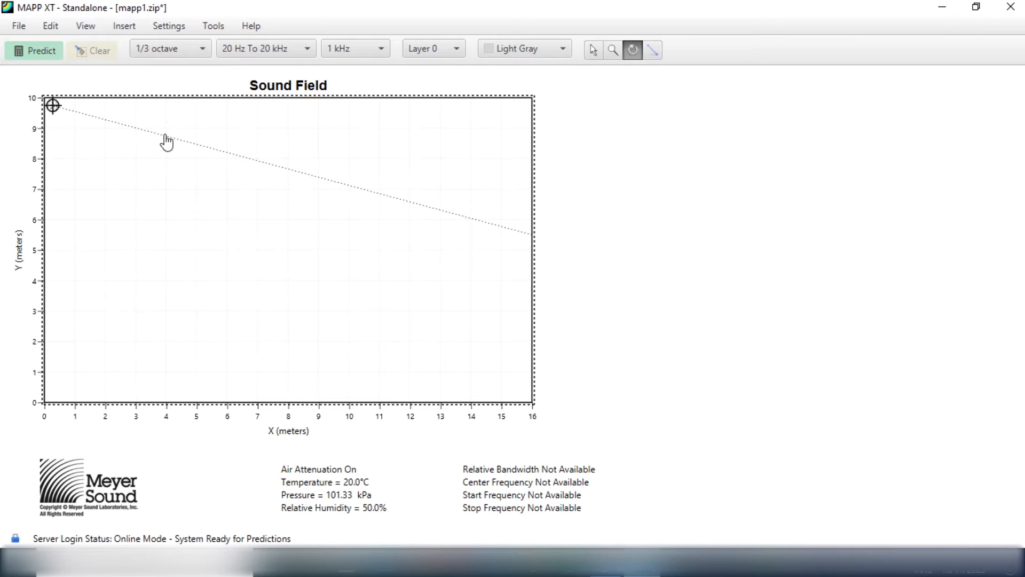
mouse_move(586, 54)
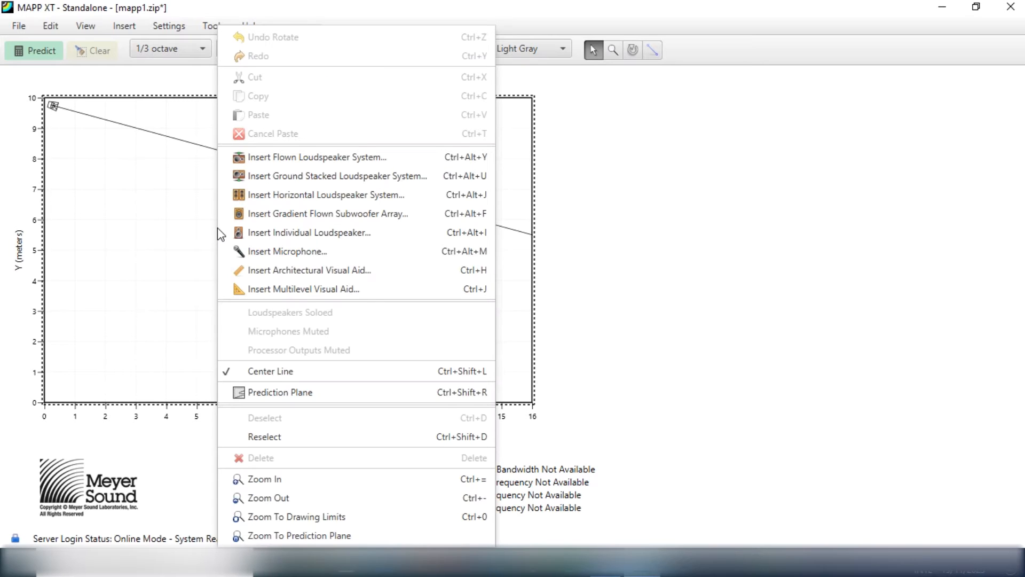
Insert a second loudspeaker in the bottom-left corner and angle it up-right.
left_click(309, 233)
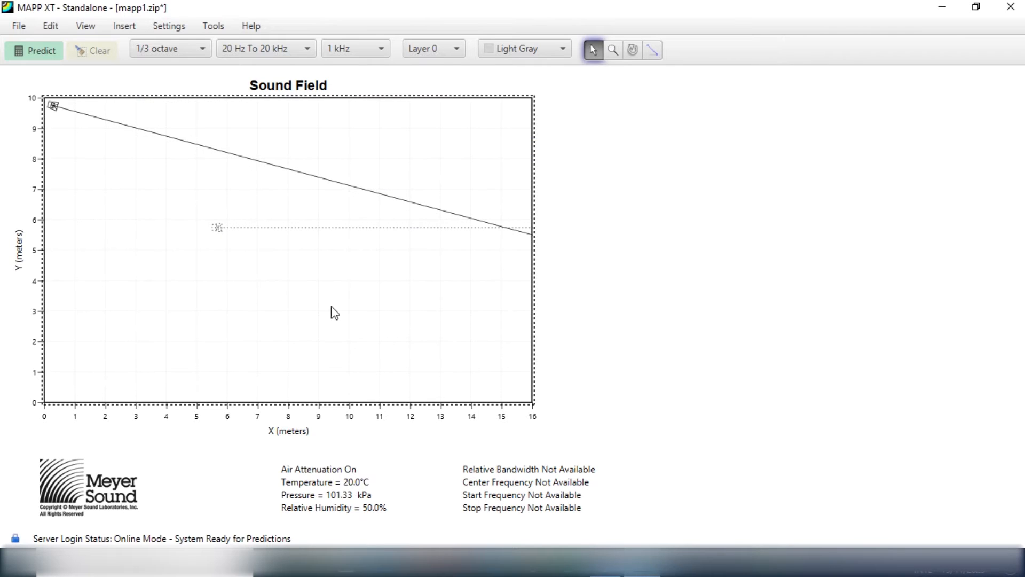
mouse_move(201, 225)
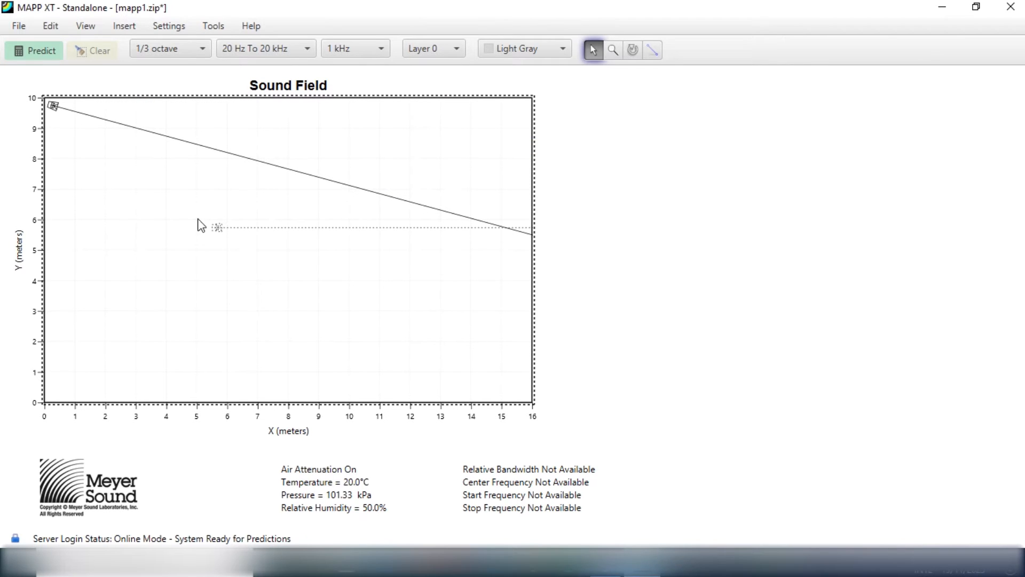
left_click_drag(216, 227, 59, 389)
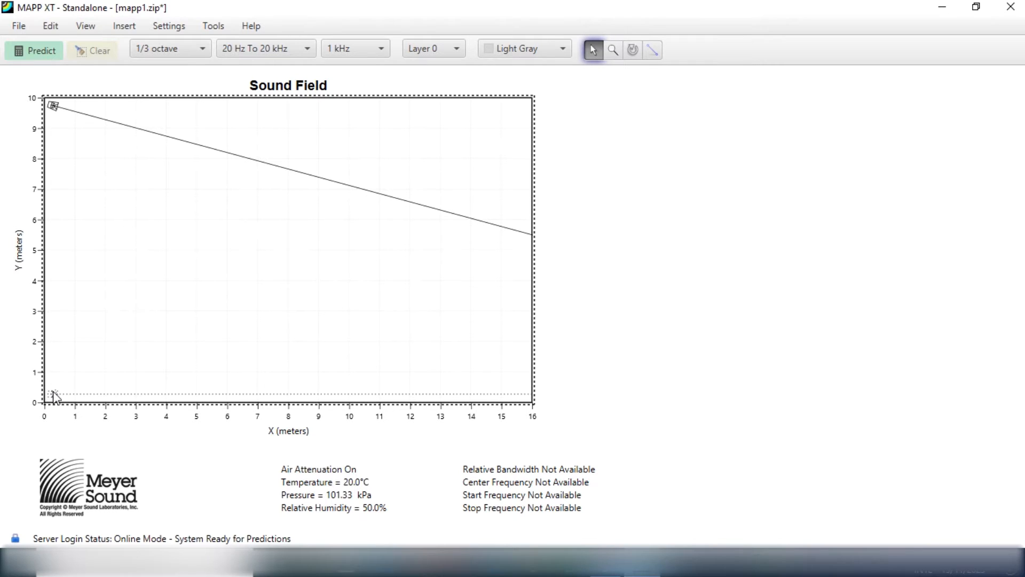
left_click(633, 49)
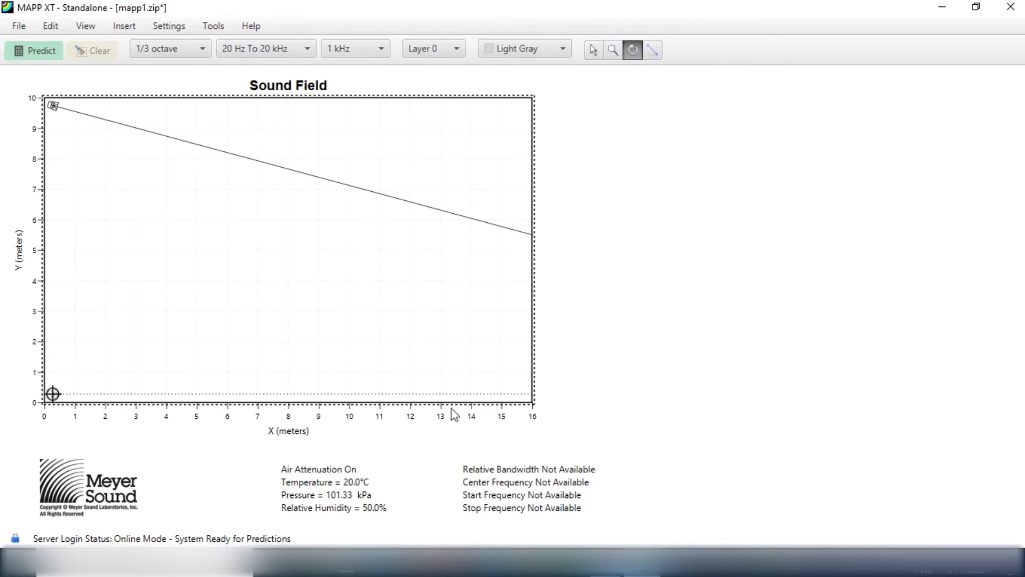
left_click_drag(52, 393, 489, 255)
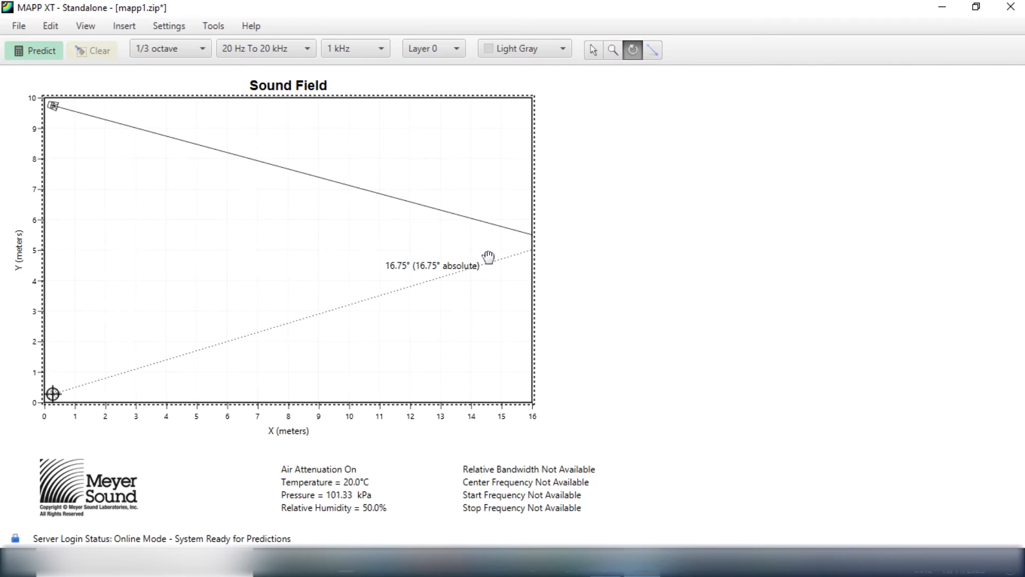
left_click_drag(489, 256, 489, 259)
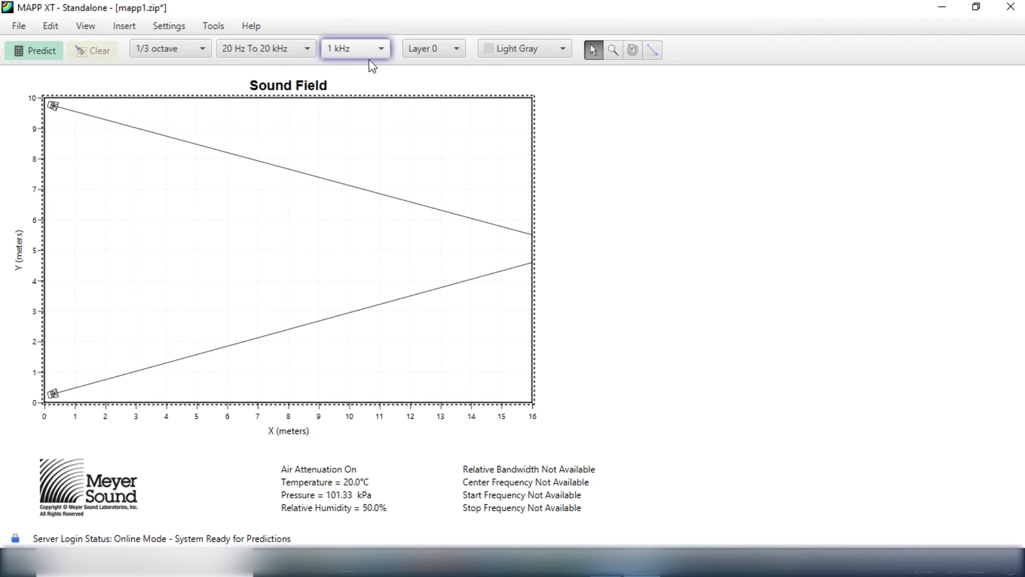
Switch the prediction frequency to 4 kHz and calculate the SPL map for both speakers.
left_click(380, 48)
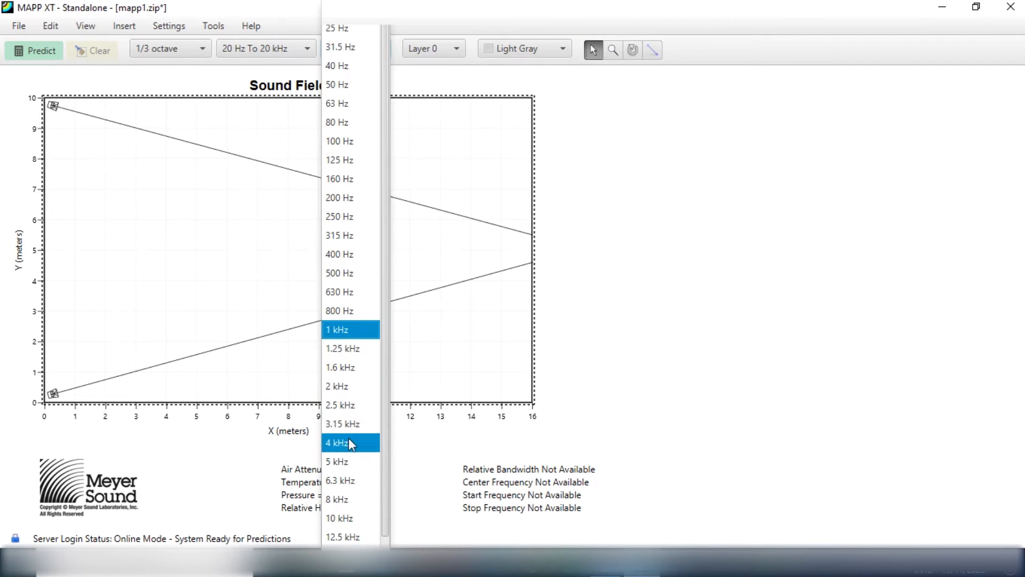
left_click(350, 443)
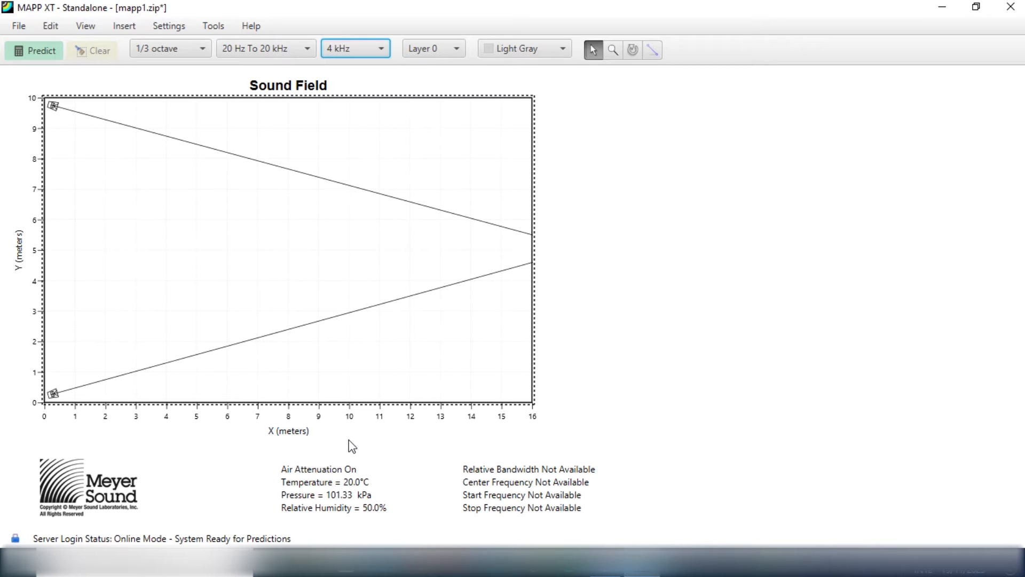
mouse_move(91, 228)
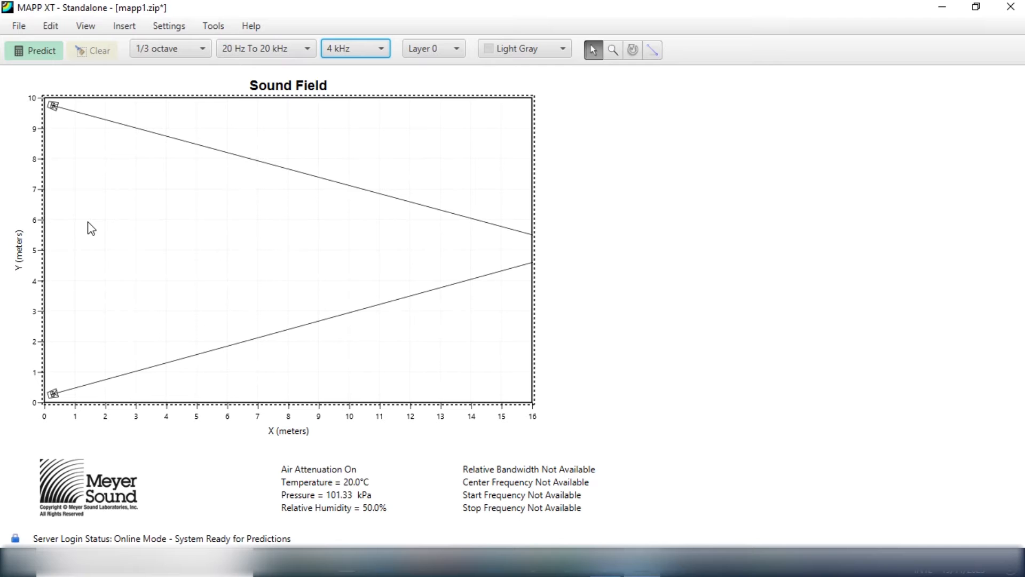
left_click(33, 50)
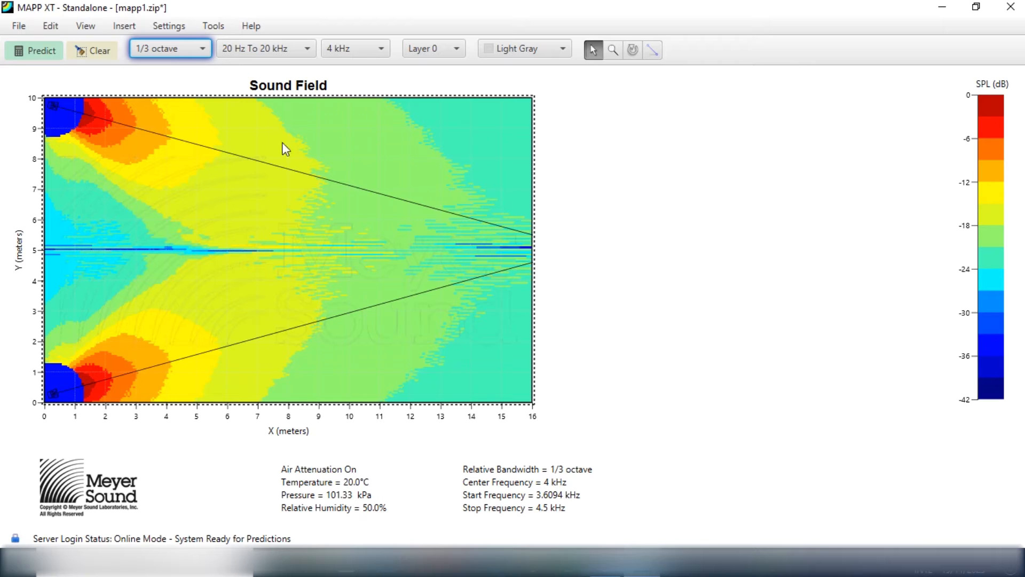
mouse_move(399, 183)
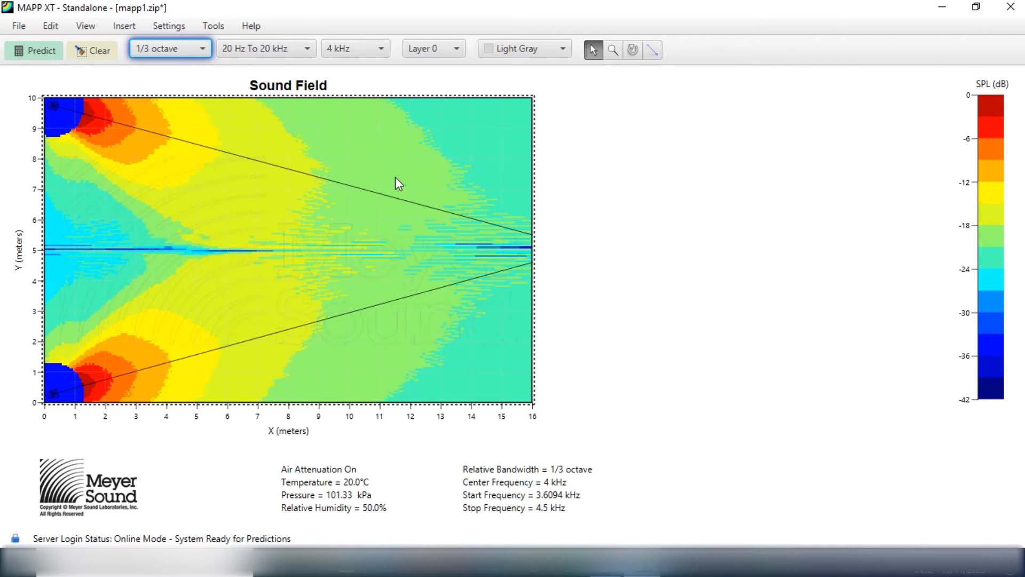
mouse_move(989, 166)
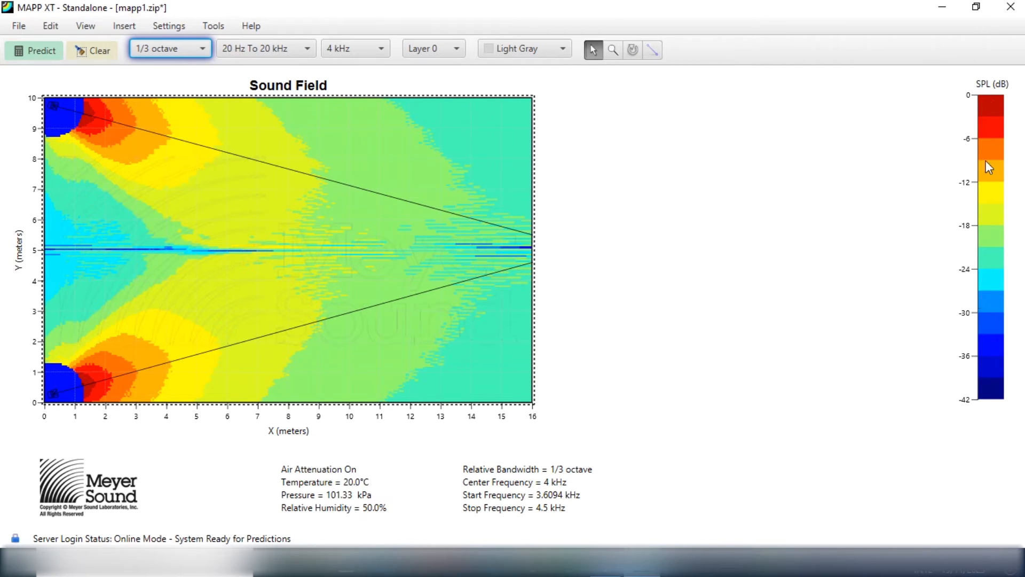
mouse_move(994, 110)
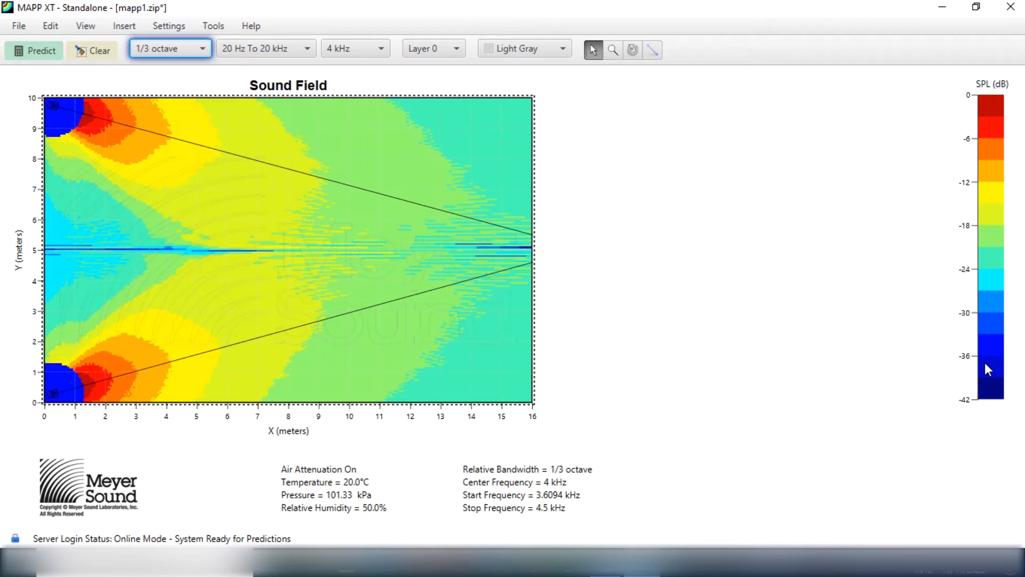
mouse_move(49, 391)
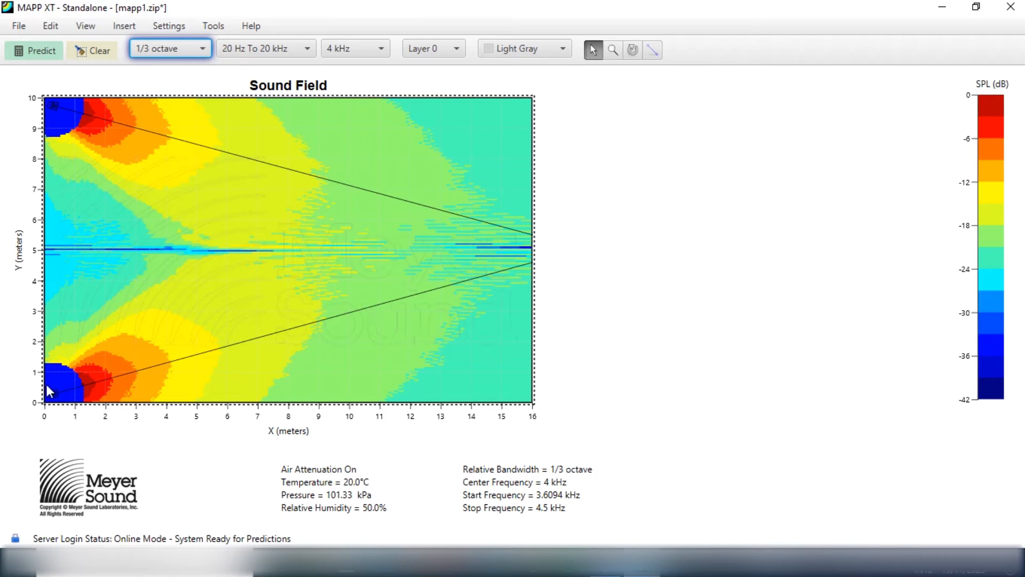
mouse_move(168, 70)
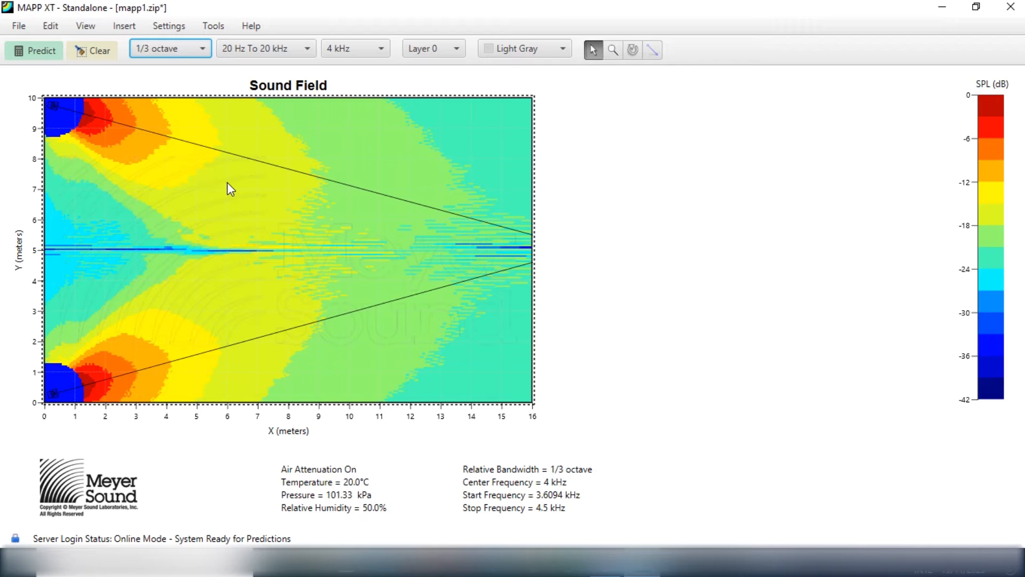
mouse_move(550, 262)
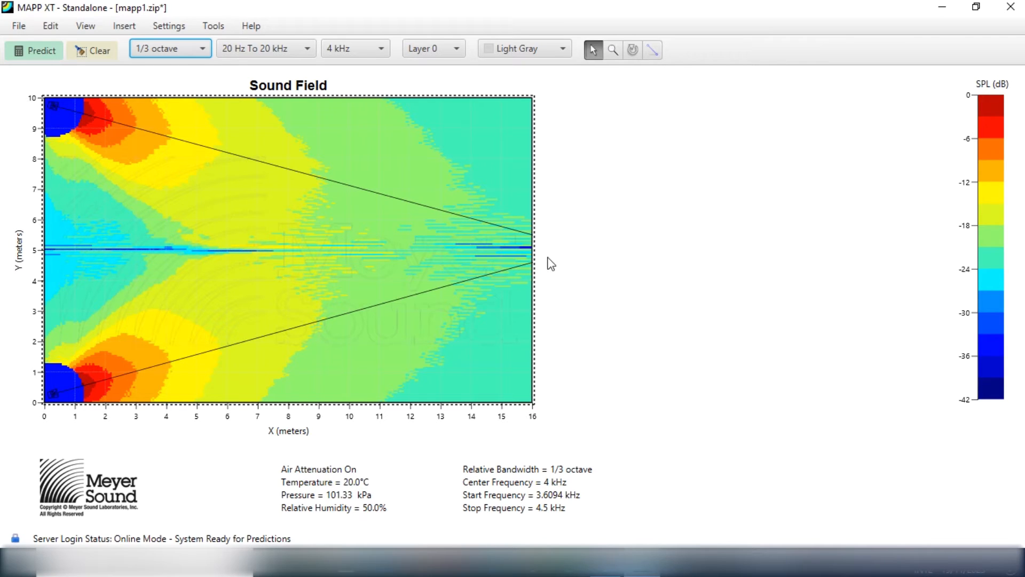
mouse_move(256, 231)
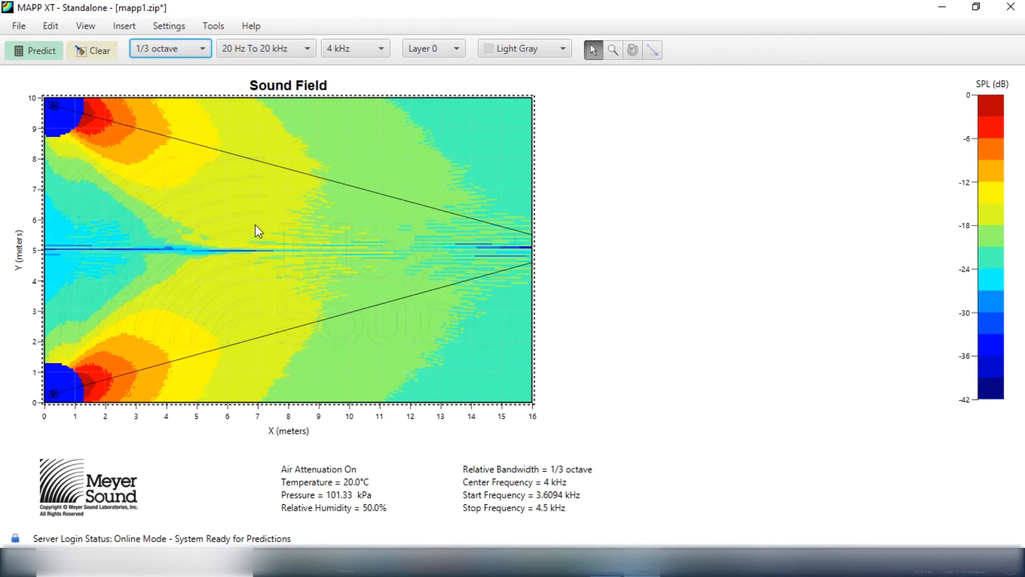
mouse_move(169, 151)
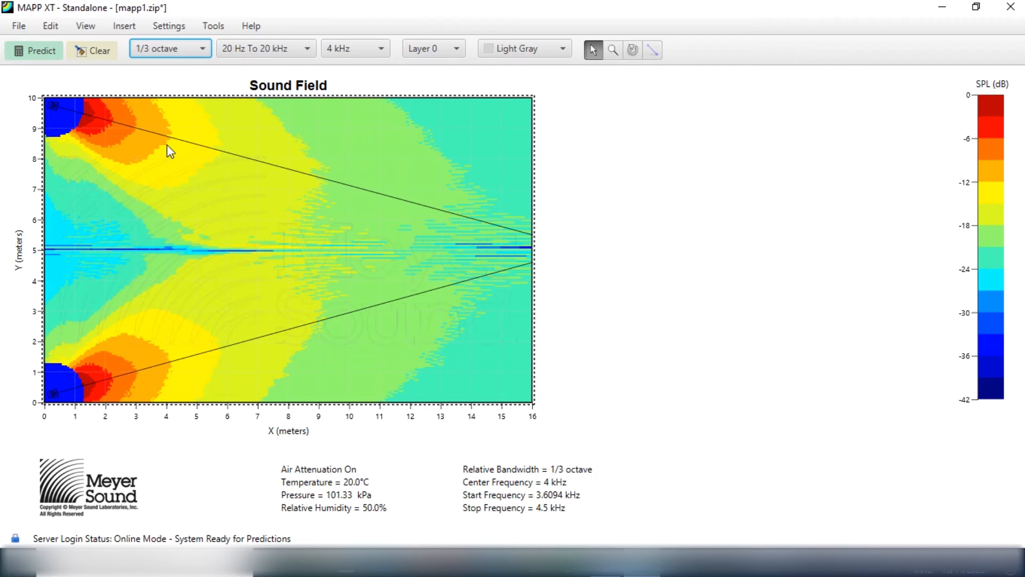
mouse_move(391, 161)
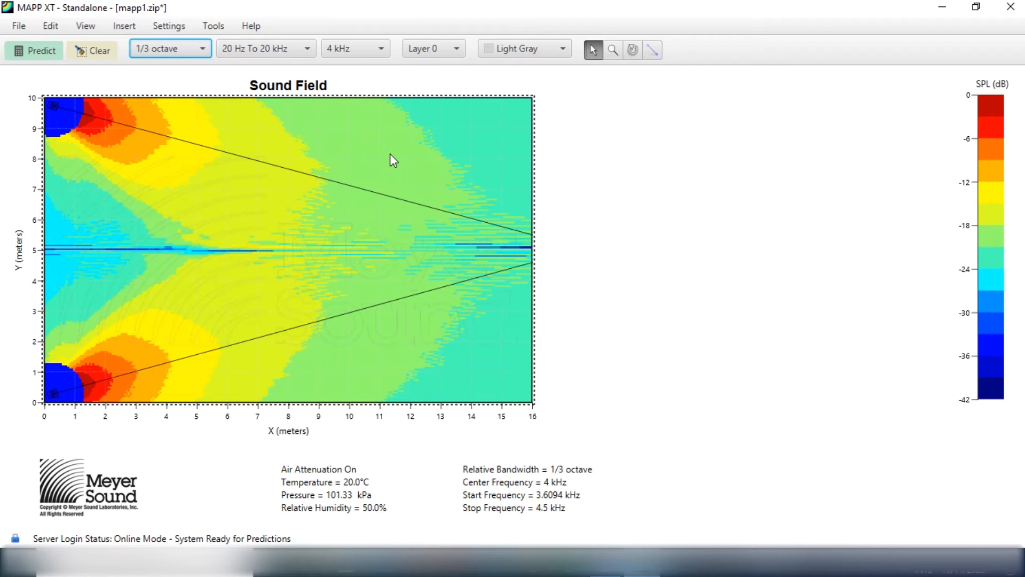
mouse_move(206, 160)
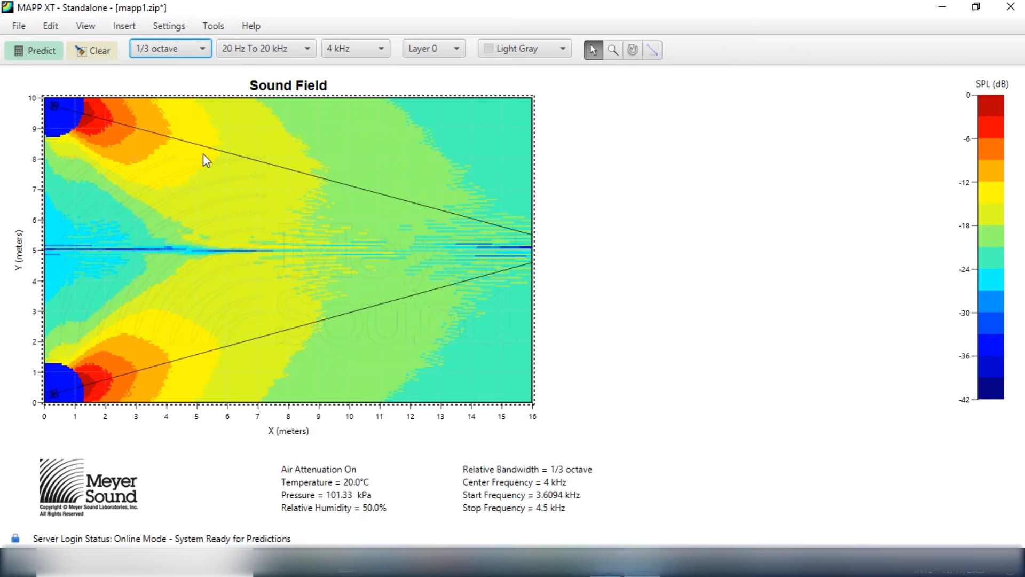
mouse_move(253, 260)
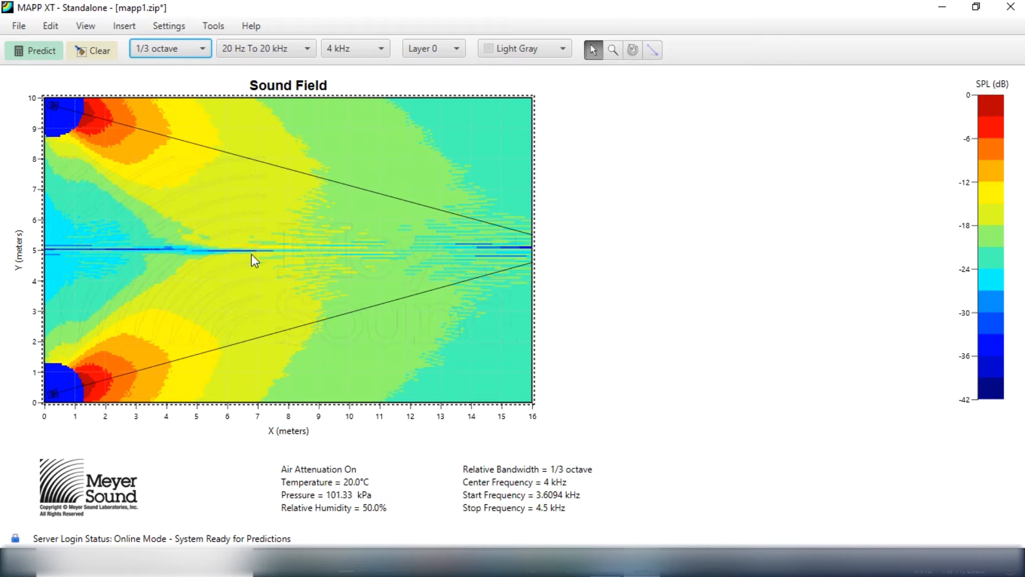
mouse_move(492, 317)
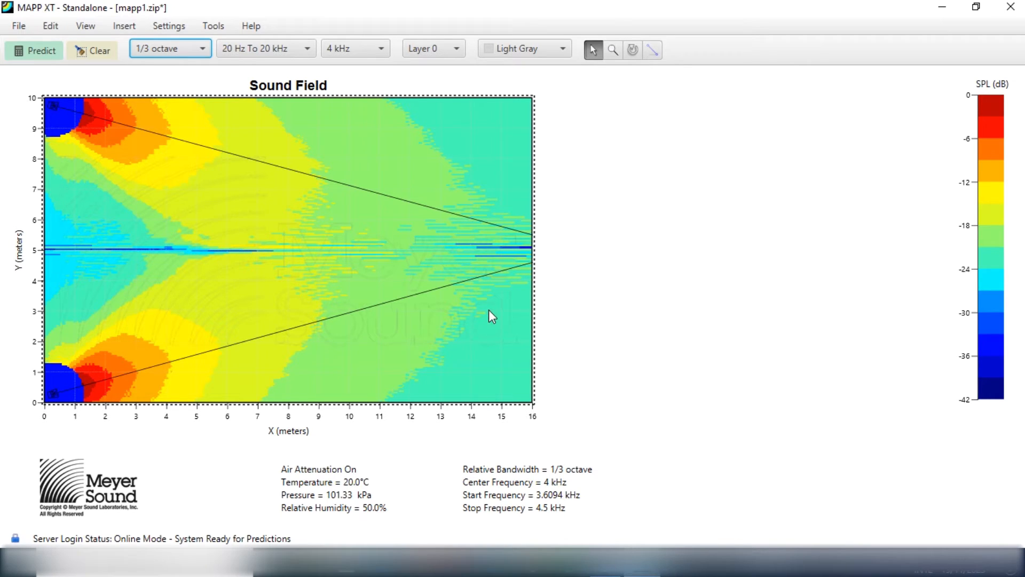
mouse_move(499, 202)
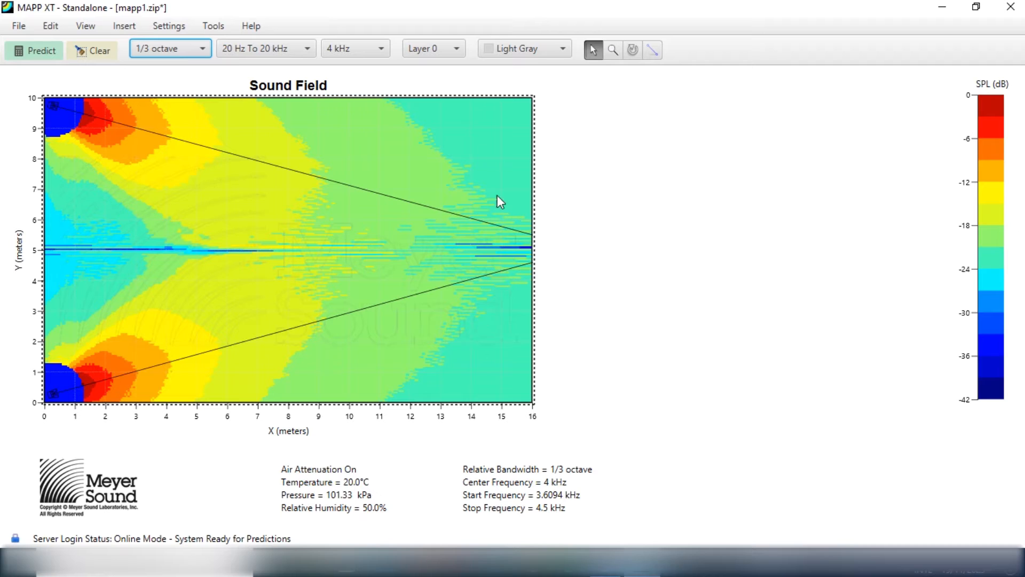
mouse_move(490, 151)
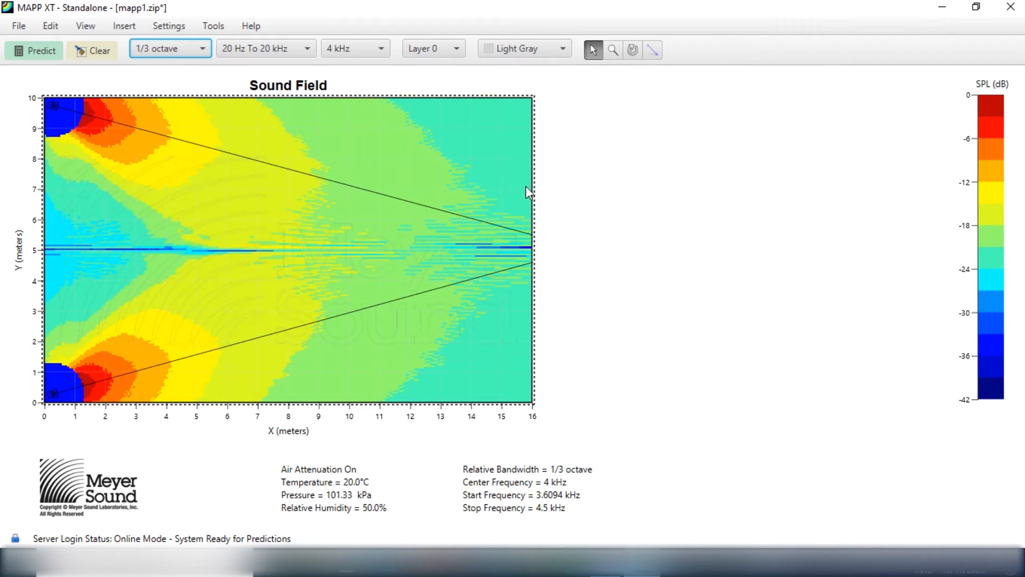
mouse_move(468, 210)
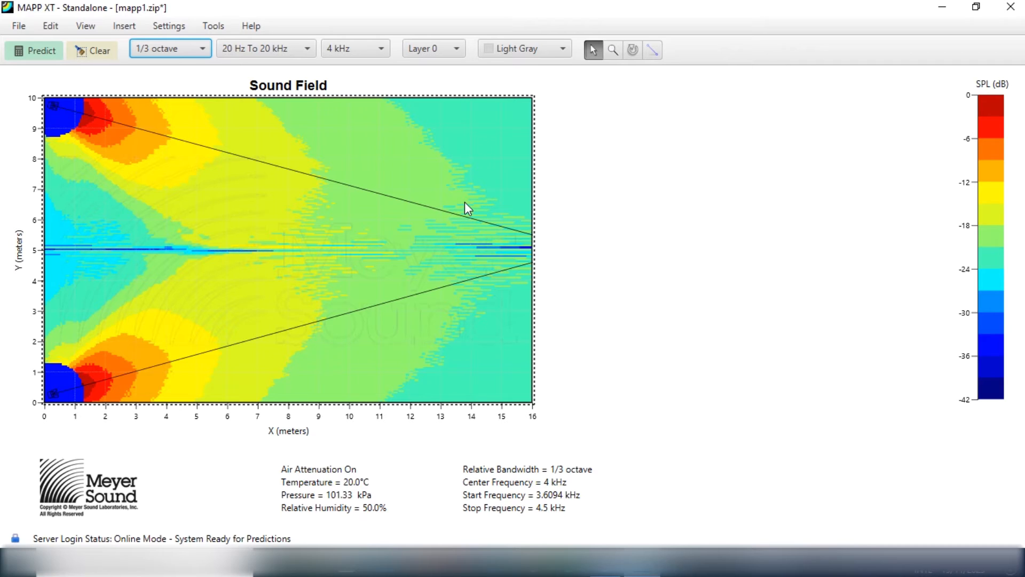
mouse_move(468, 175)
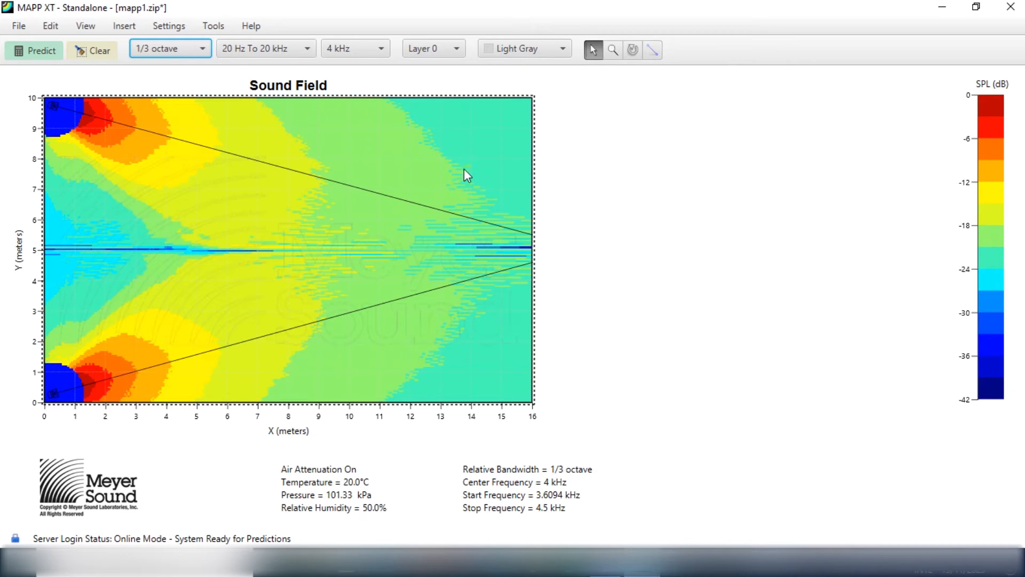
mouse_move(505, 109)
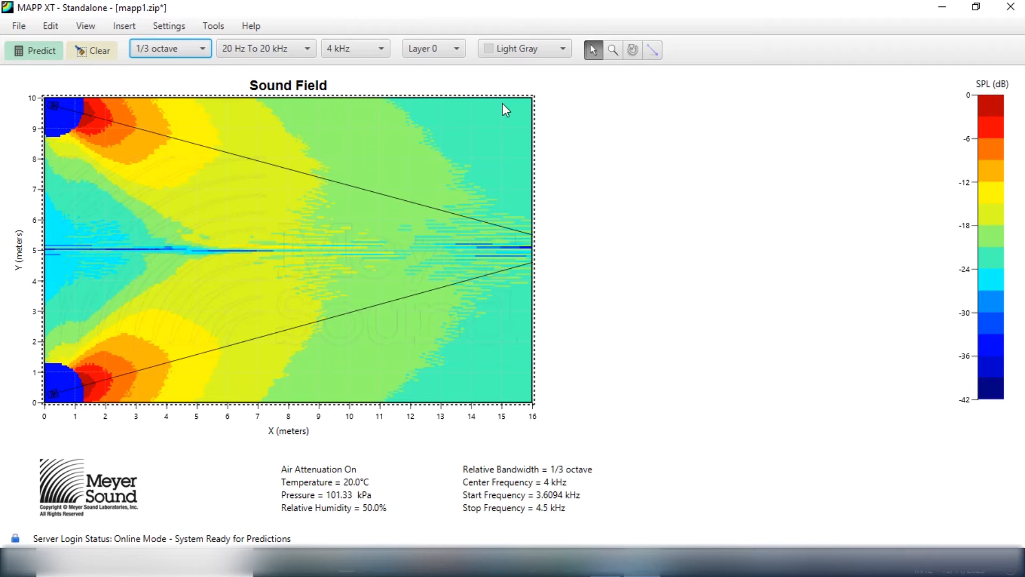
mouse_move(490, 401)
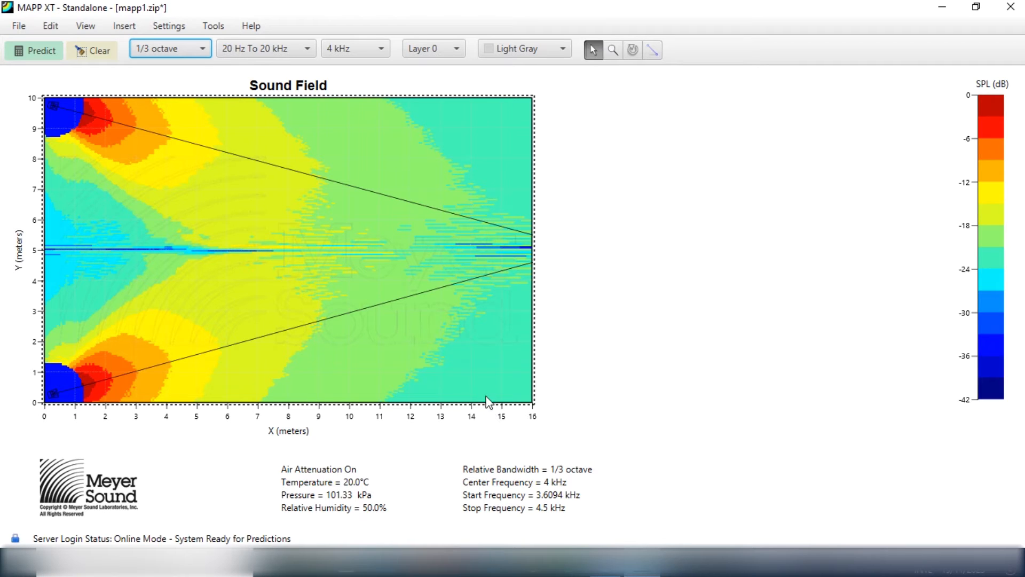
mouse_move(477, 338)
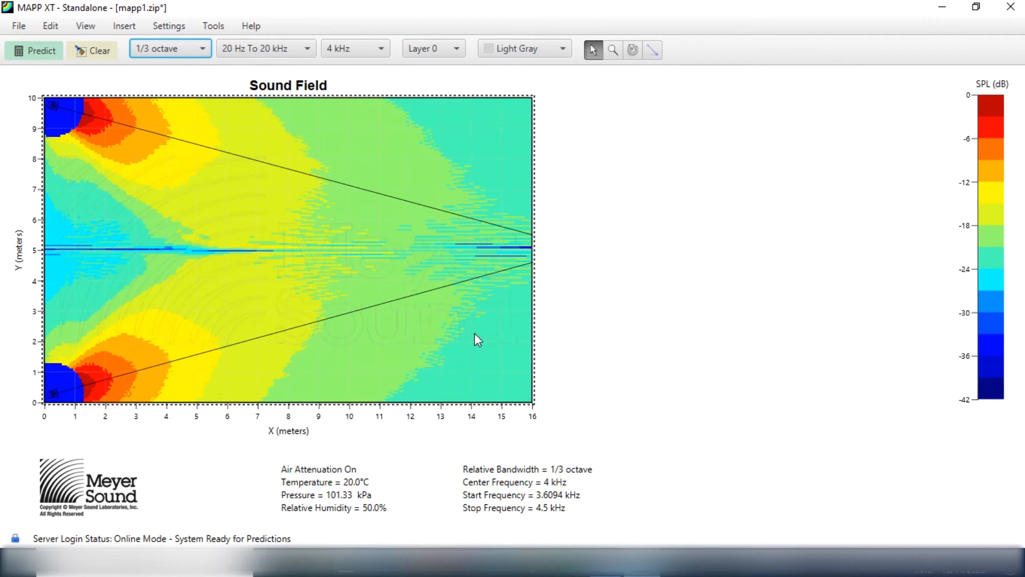
mouse_move(124, 273)
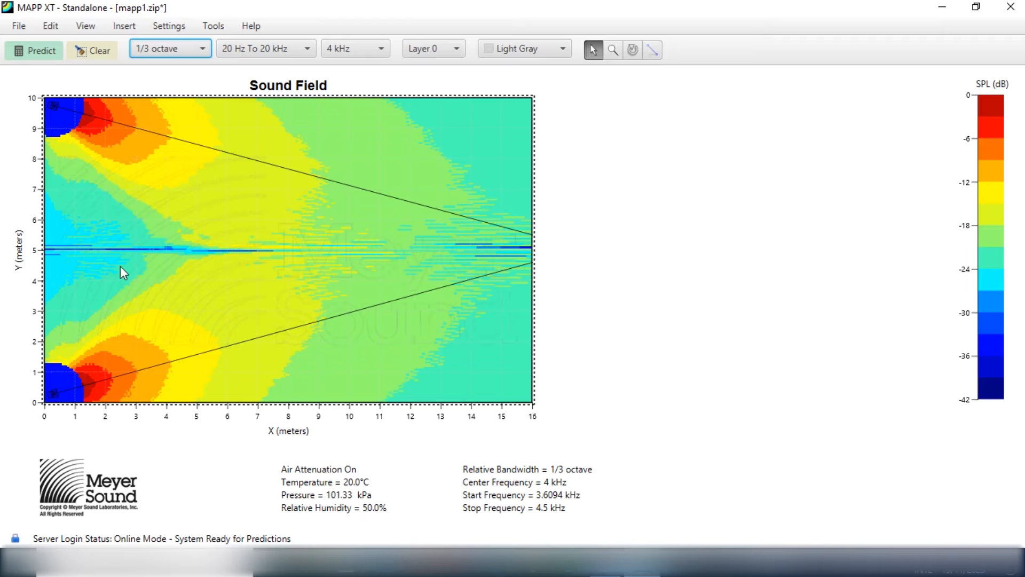
mouse_move(129, 269)
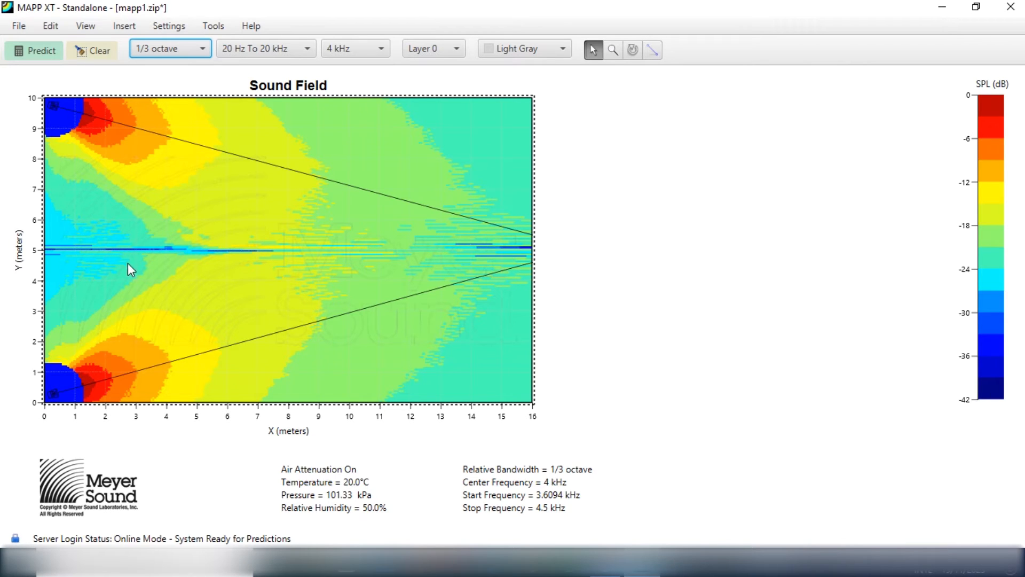
mouse_move(129, 170)
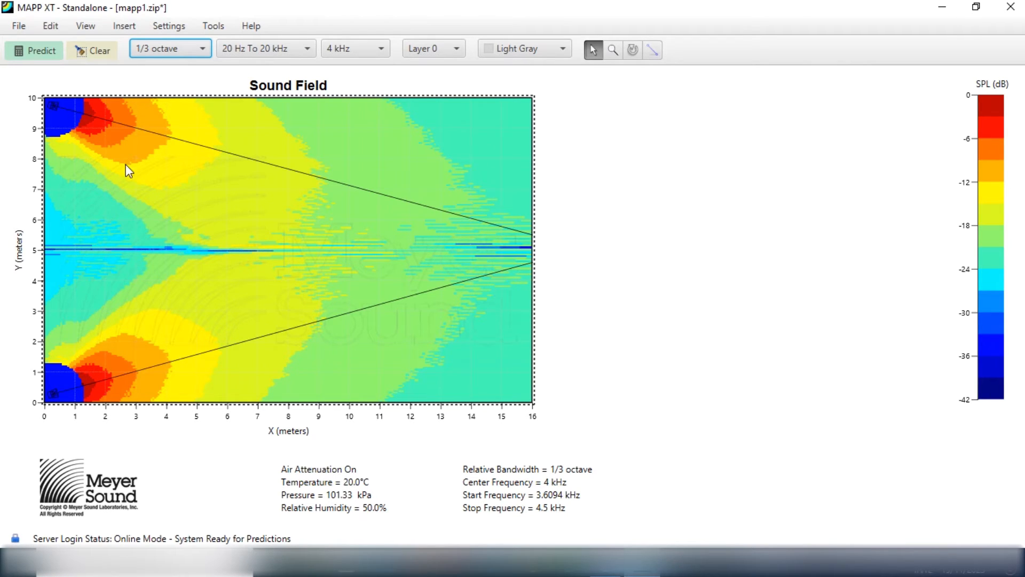
mouse_move(129, 227)
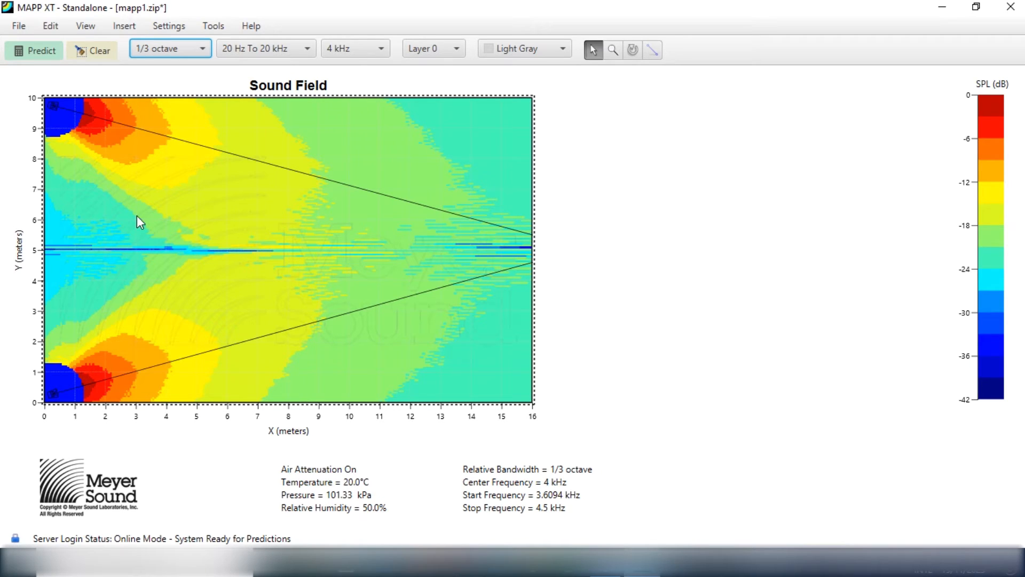
mouse_move(196, 216)
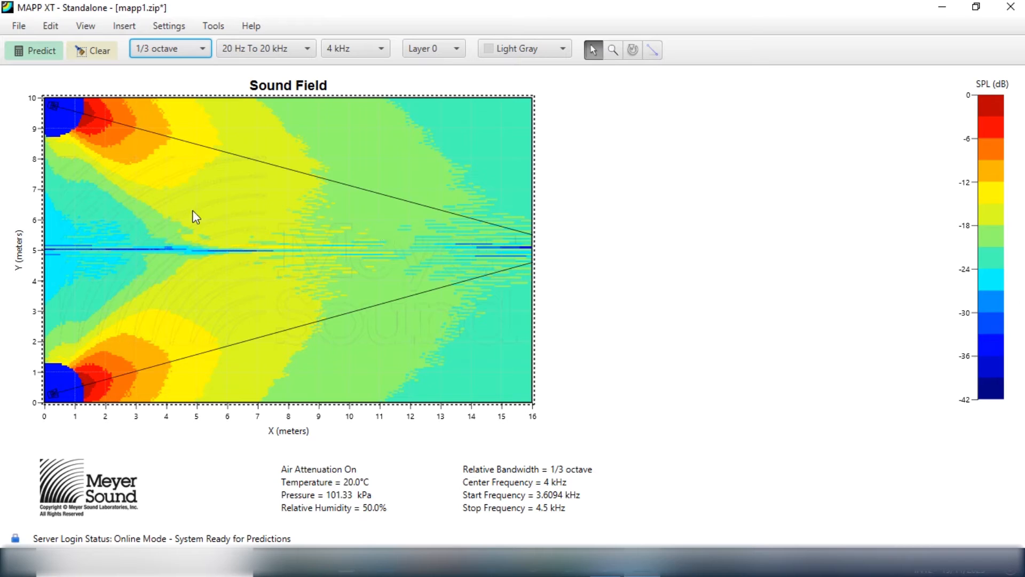
mouse_move(113, 222)
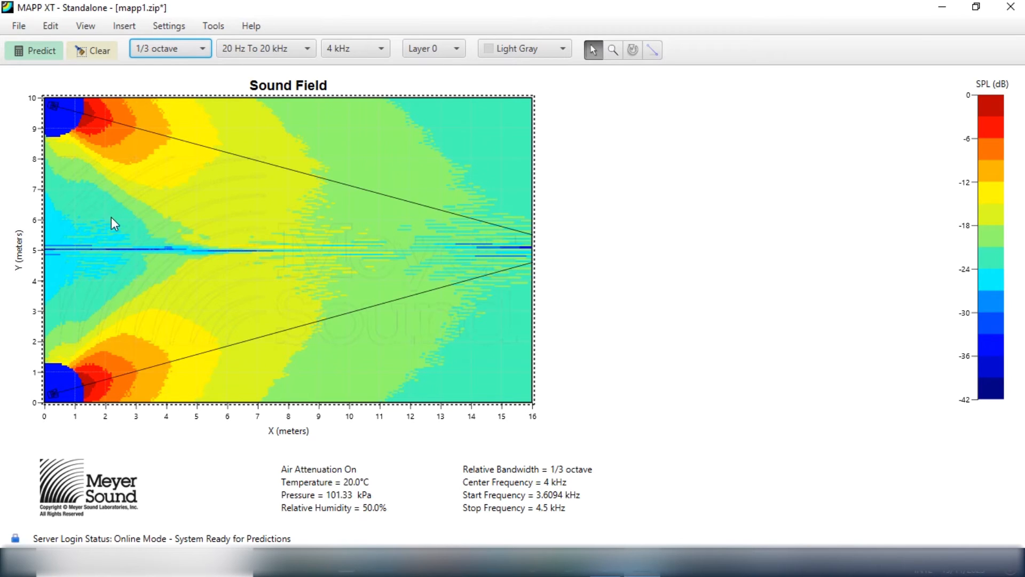
mouse_move(131, 173)
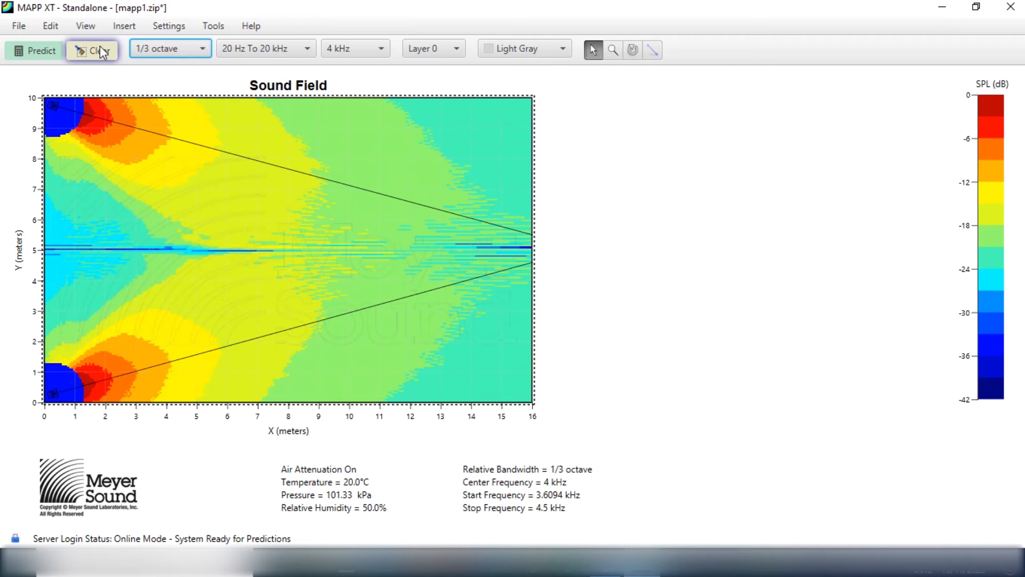
mouse_move(95, 51)
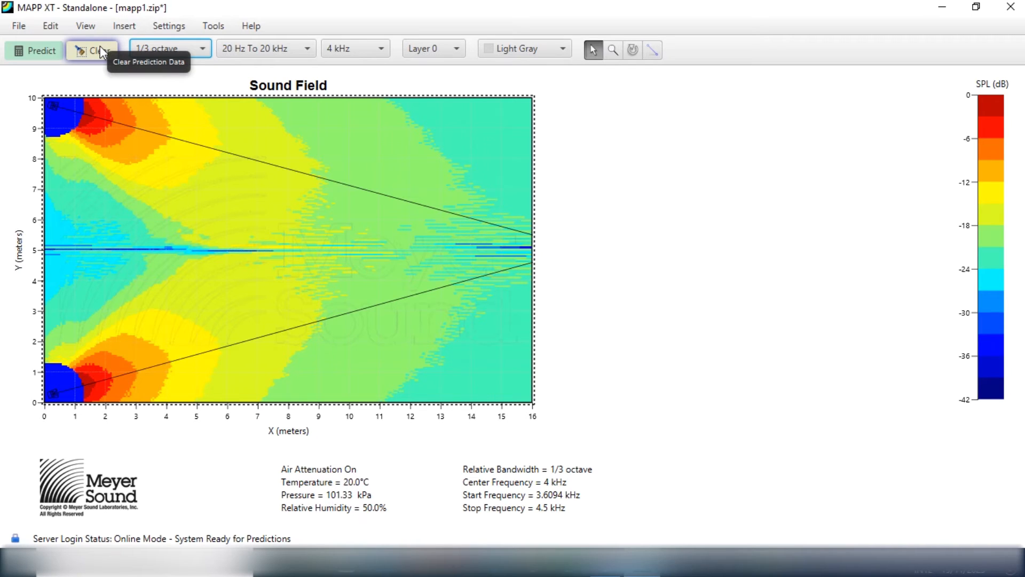
mouse_move(145, 249)
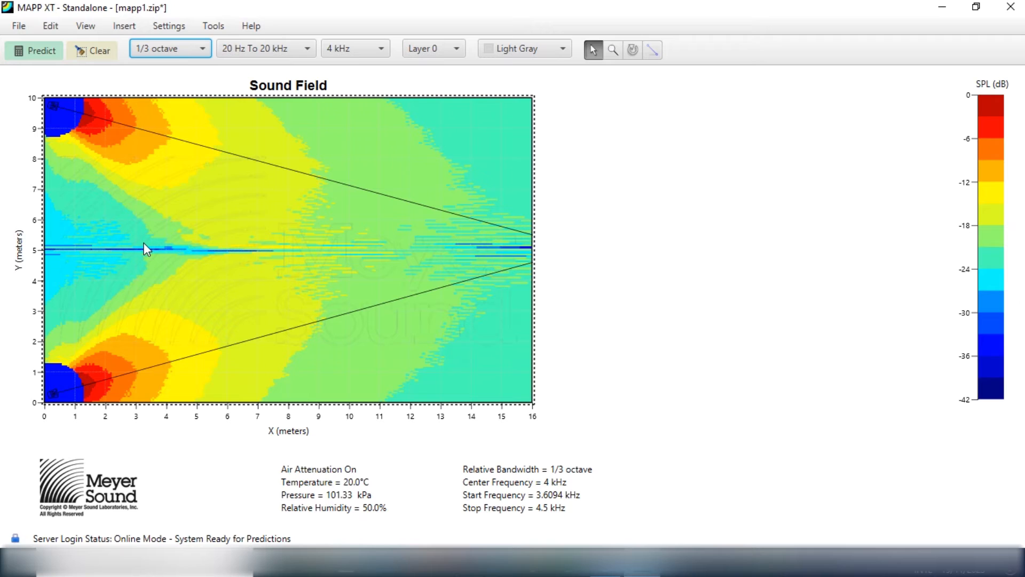
Clear the 4 kHz prediction results, keeping both speakers and their coverage lines.
left_click(98, 50)
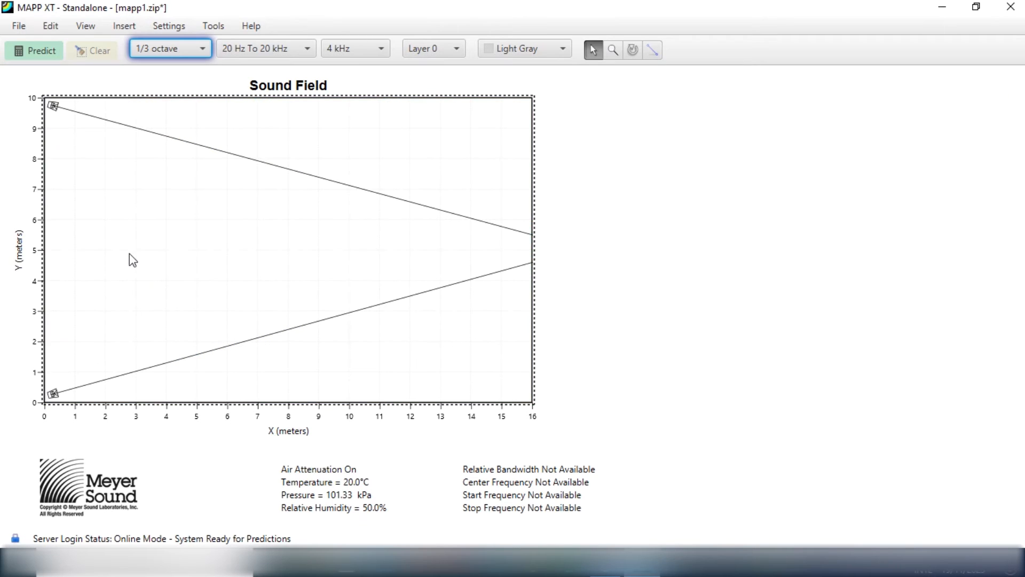
mouse_move(116, 247)
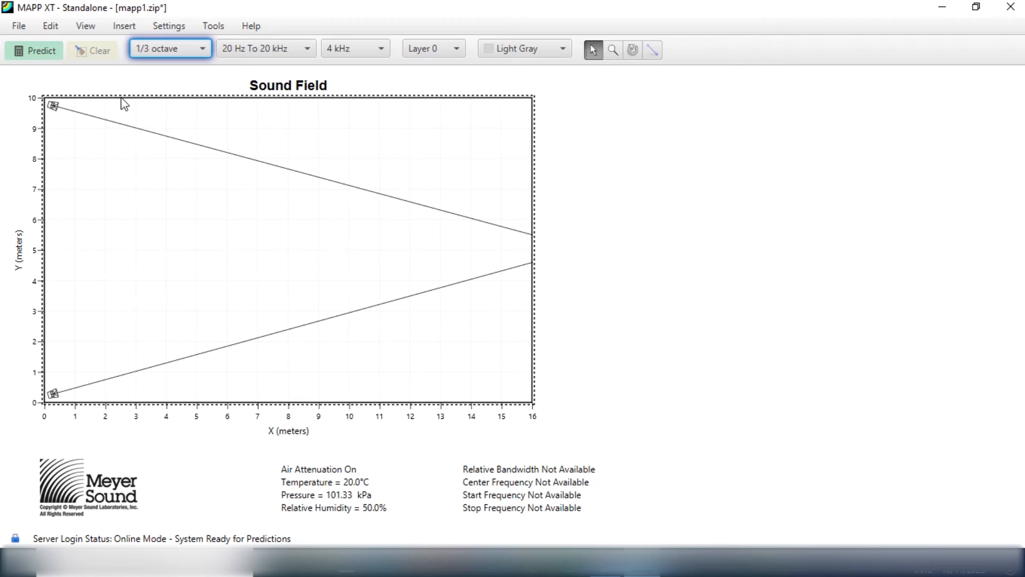
mouse_move(438, 194)
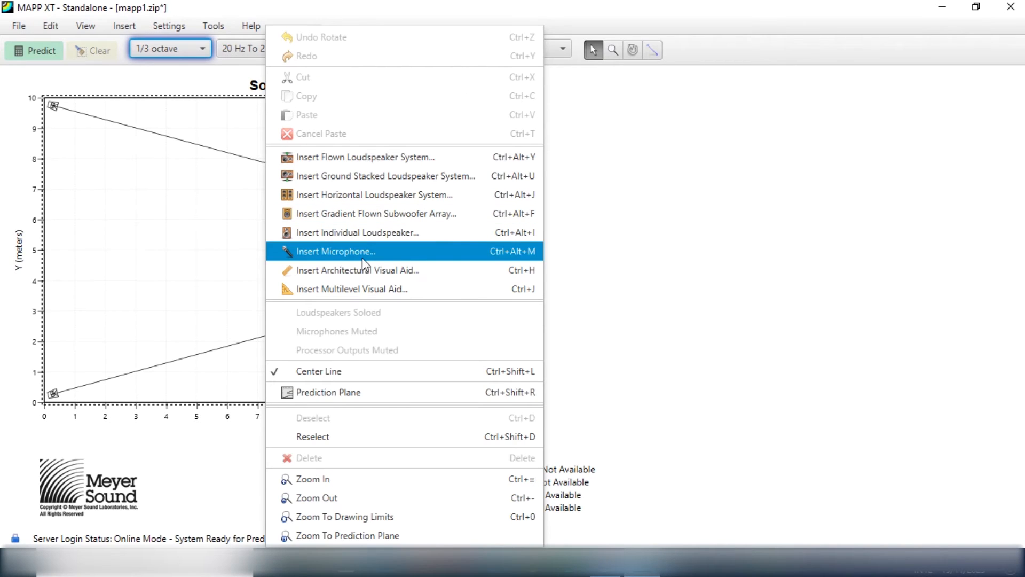
Insert Loudspeaker 3 as a UPJ-1XP near (7.2, 5.7) m.
left_click(358, 232)
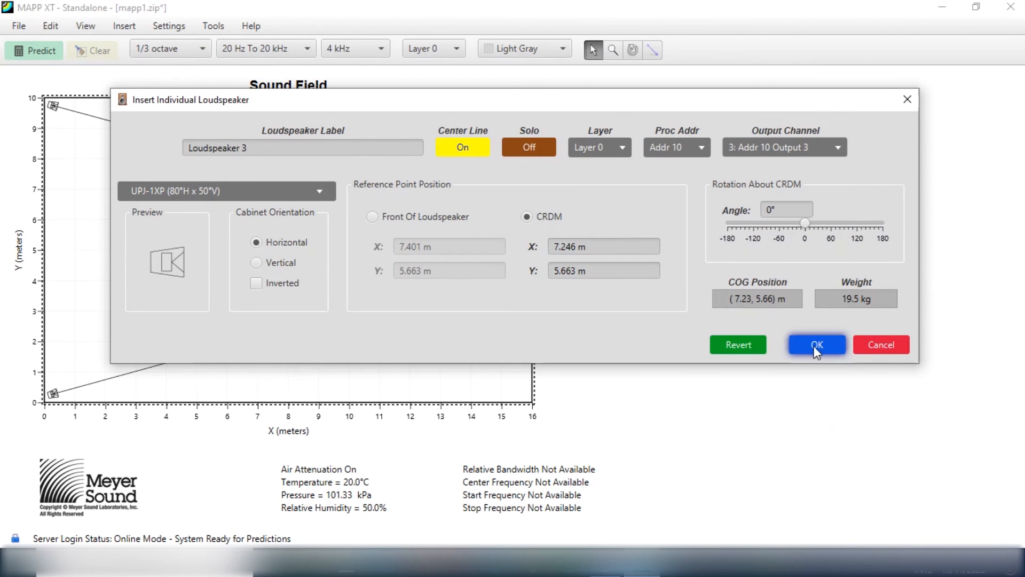
left_click(816, 344)
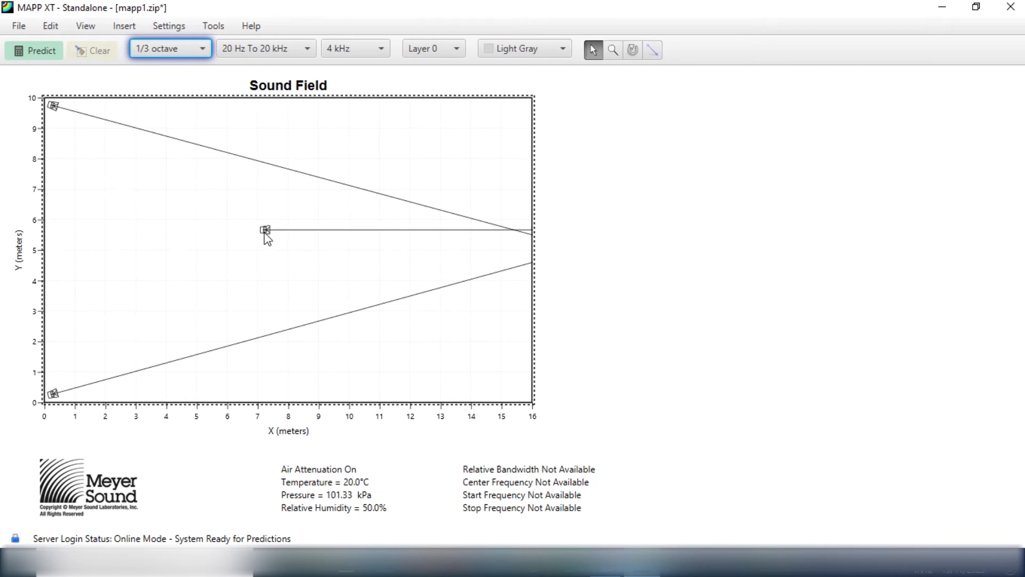
Move Loudspeaker 3 to about (2.1, 5.0) m on the centre line and run a prediction.
left_click(265, 230)
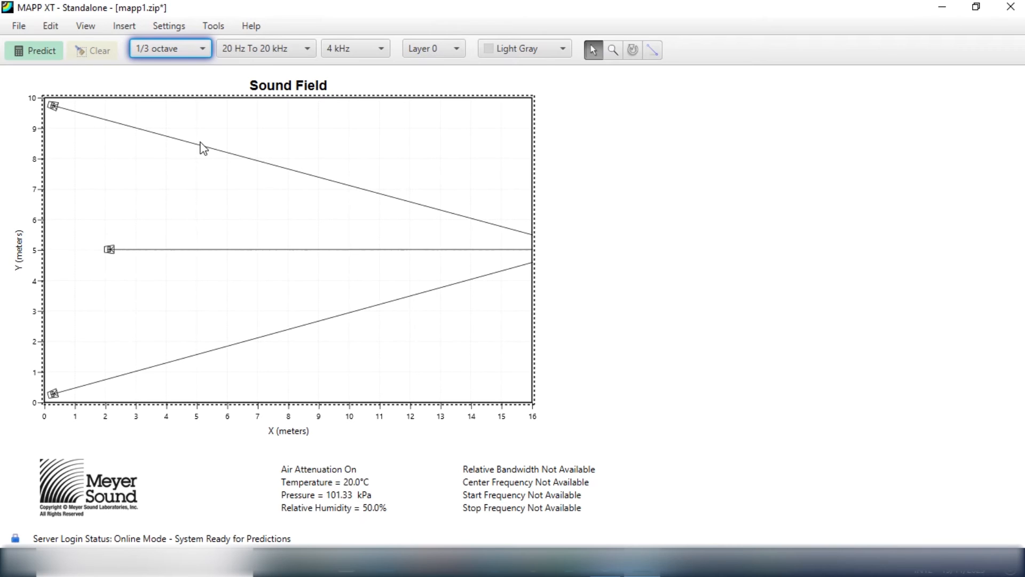
left_click(34, 51)
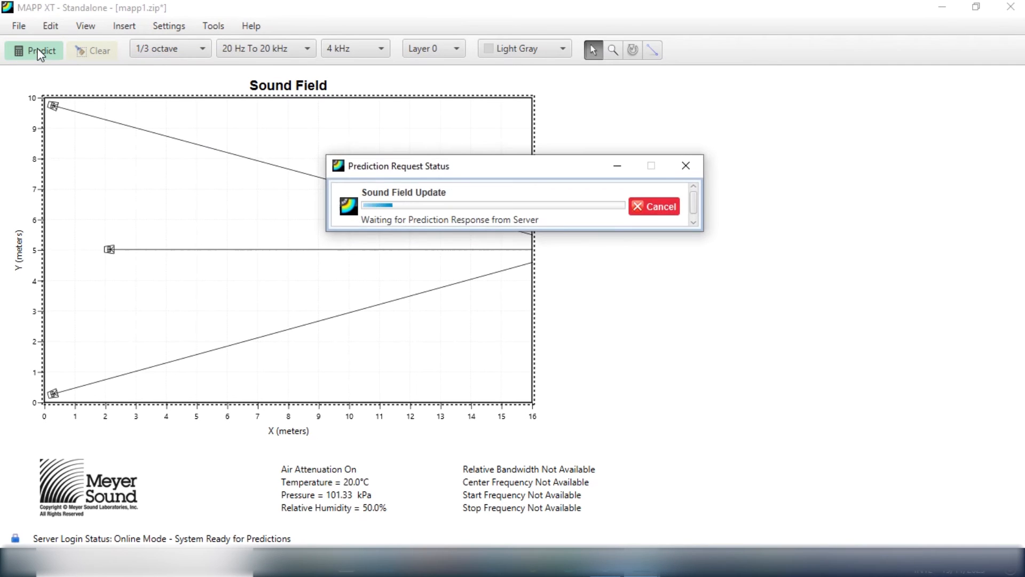
Let the prediction finish, showing the 4 kHz SPL map for all three speakers.
left_click(42, 50)
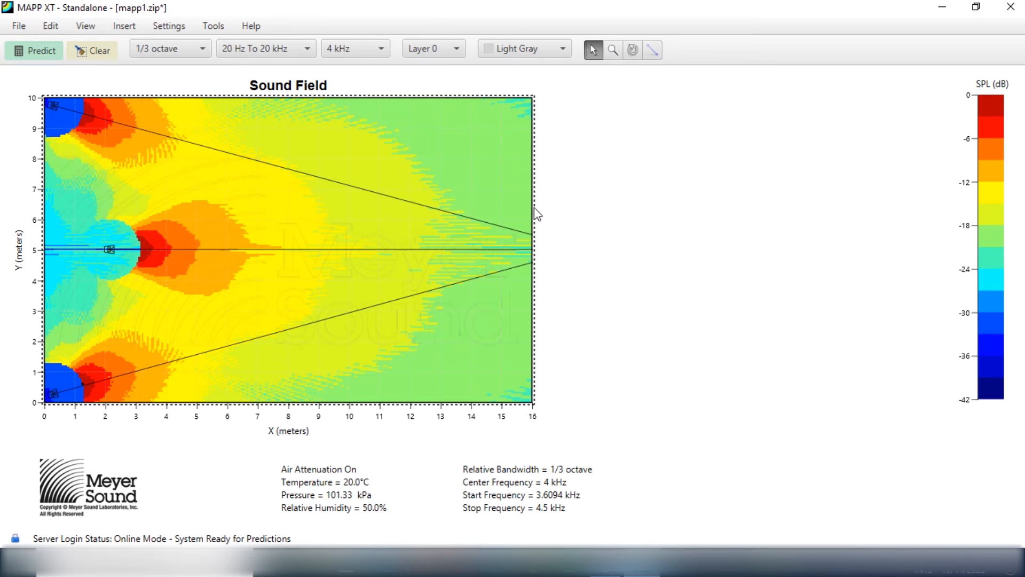
mouse_move(505, 192)
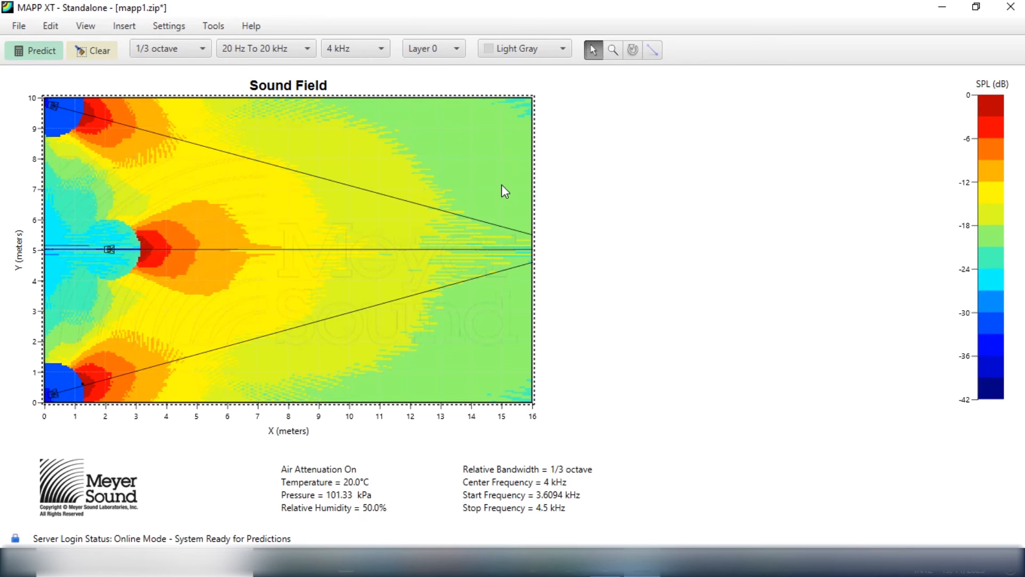
mouse_move(299, 181)
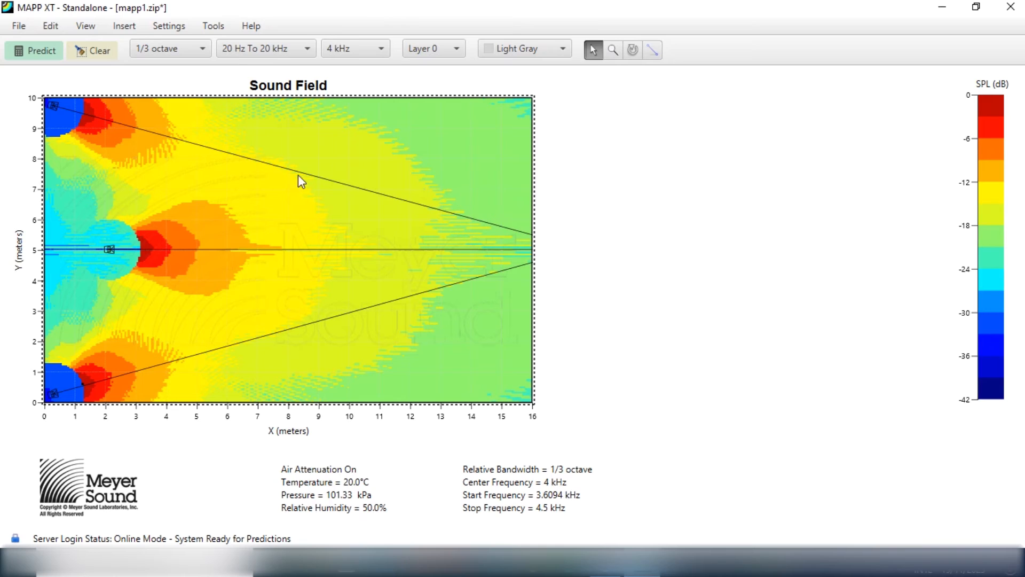
mouse_move(487, 213)
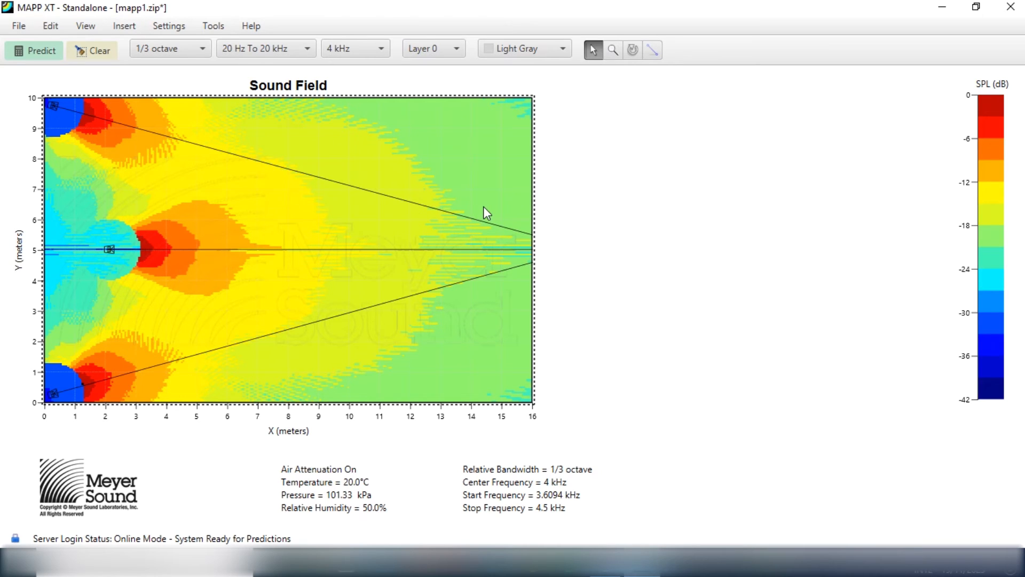
mouse_move(170, 252)
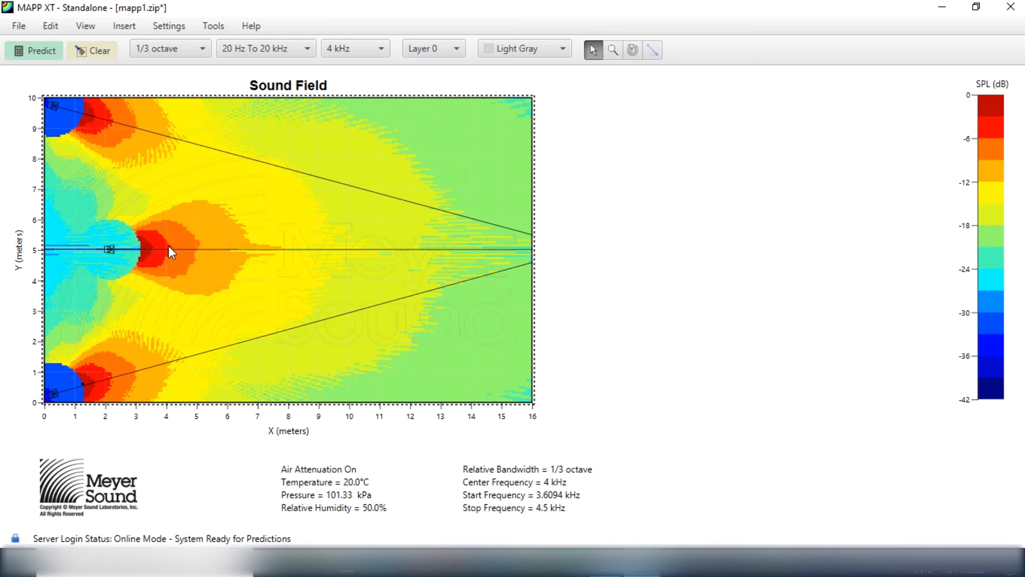
mouse_move(152, 256)
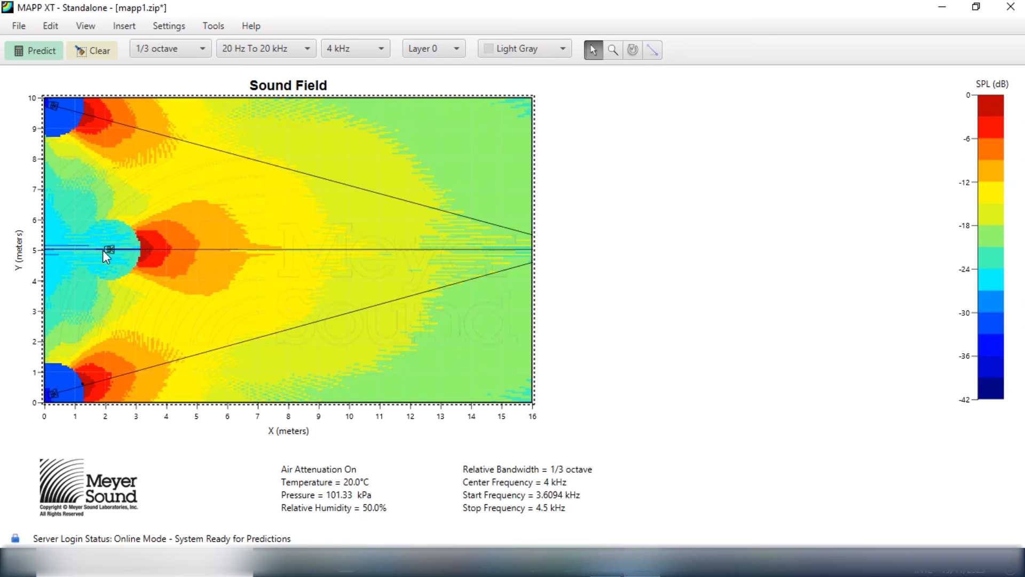
mouse_move(139, 106)
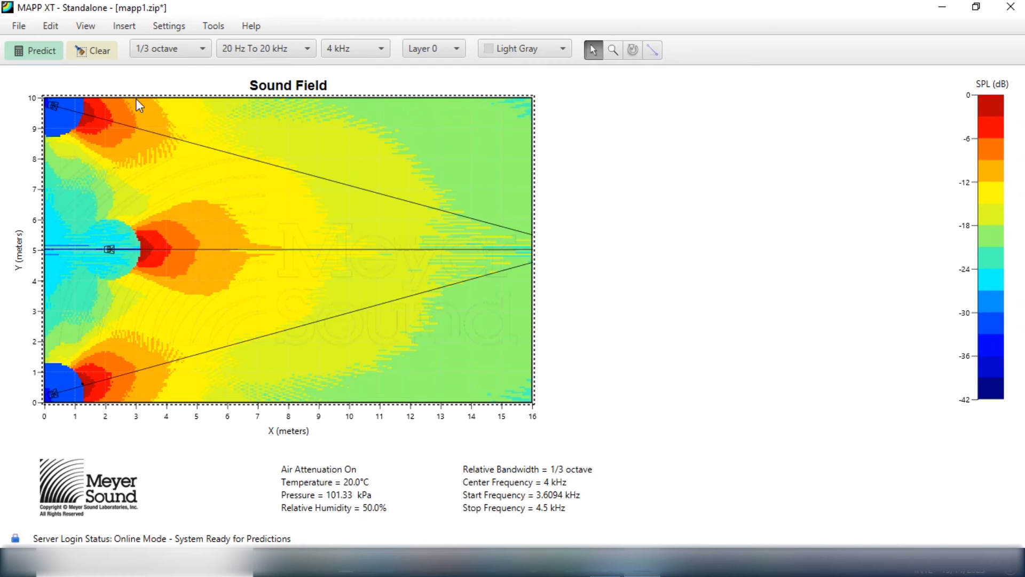
Clear the prediction and enter a negative gain for output channel 3.
left_click(92, 50)
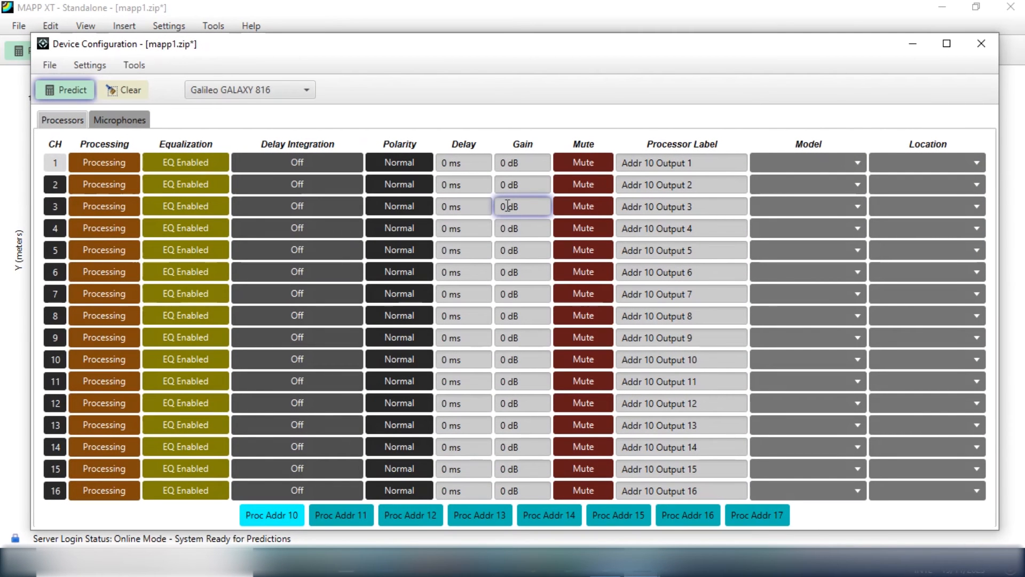
type("-")
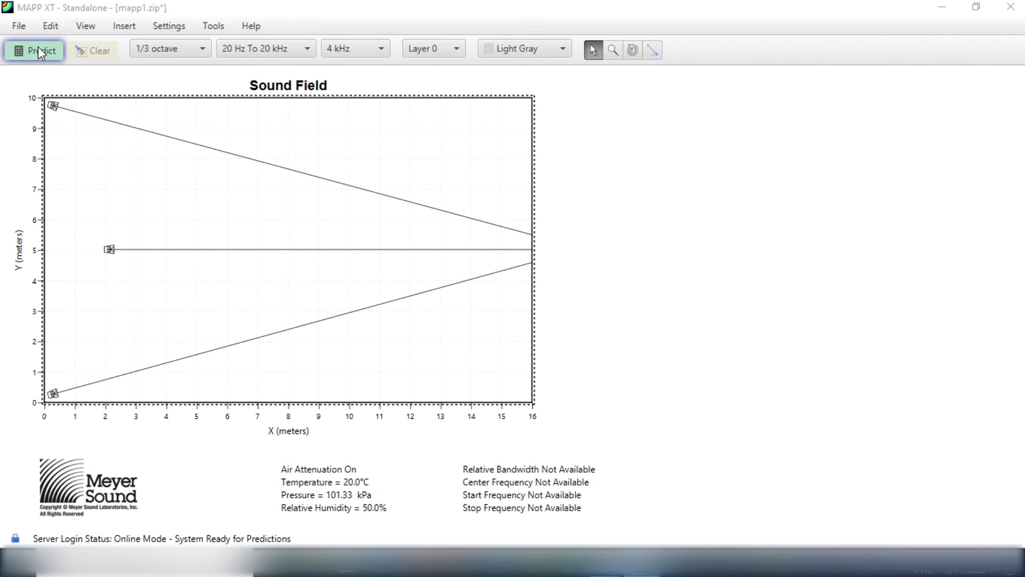
Run the 4 kHz prediction to show SPL coverage with the weaker centre speaker.
left_click(35, 50)
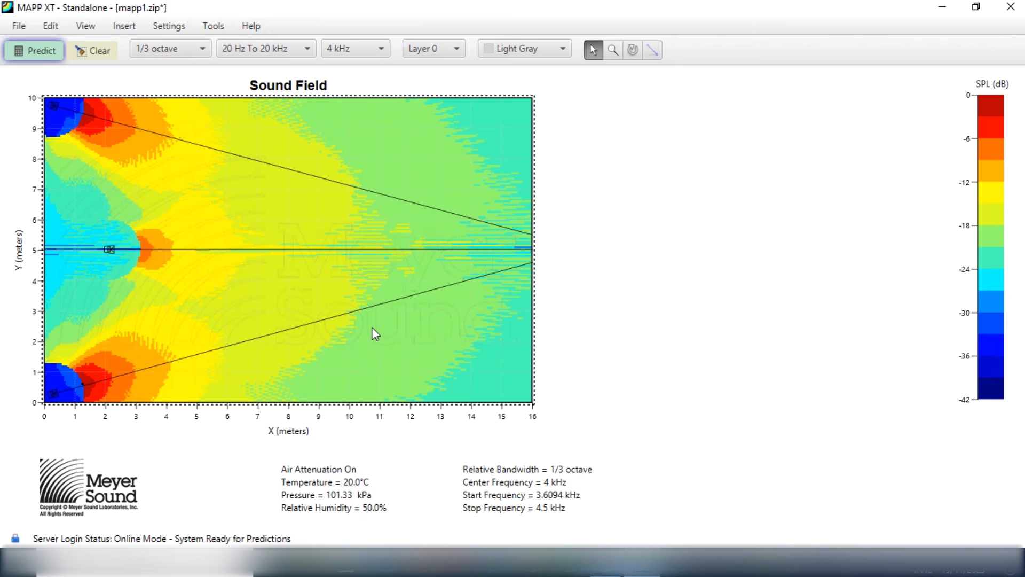
mouse_move(446, 183)
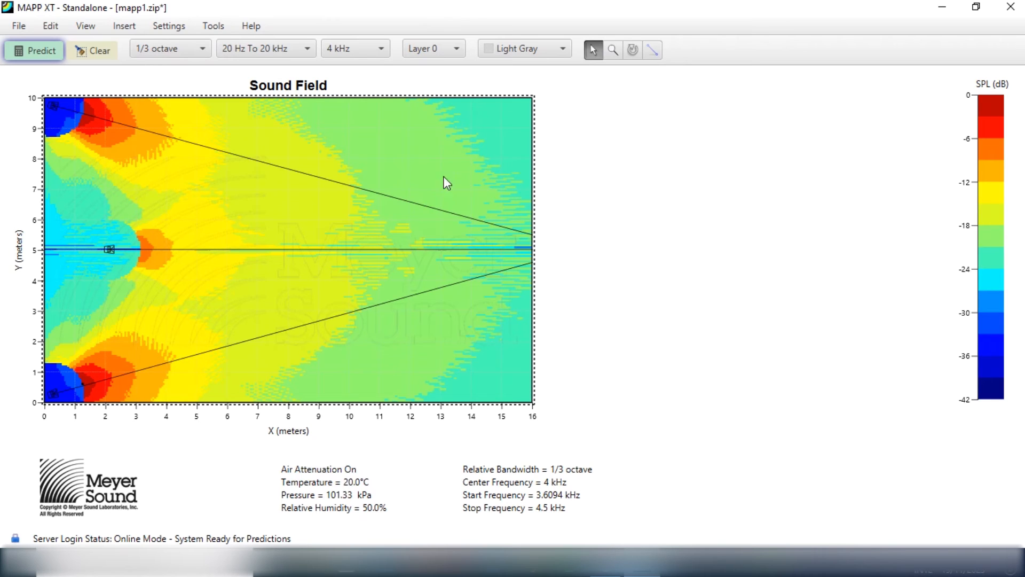
mouse_move(448, 206)
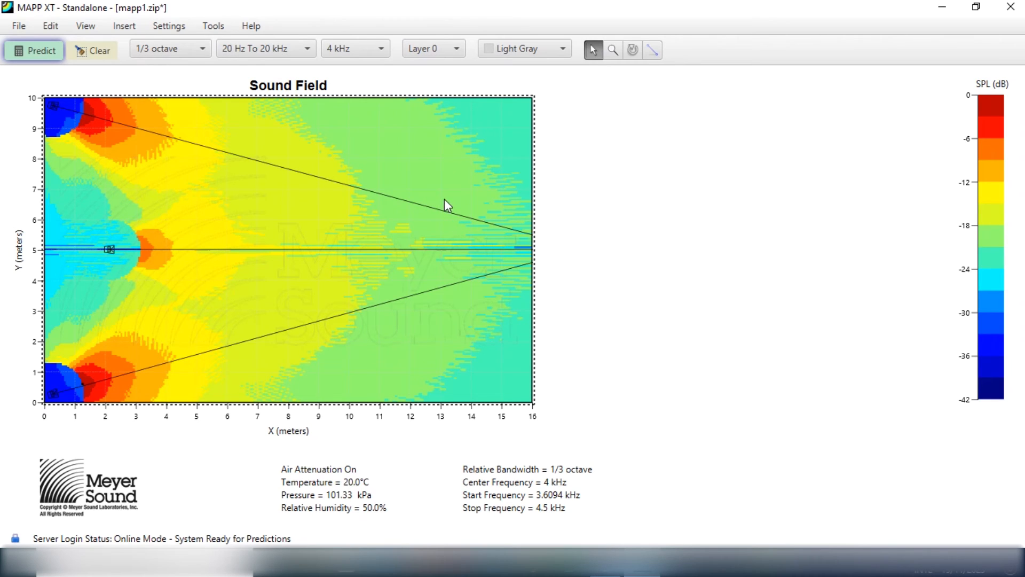
mouse_move(172, 256)
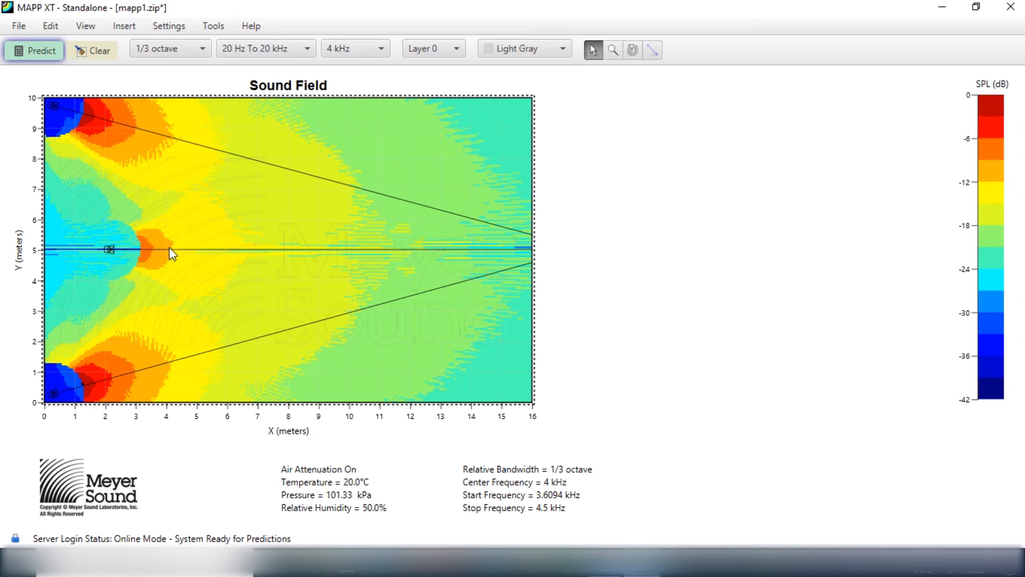
mouse_move(143, 247)
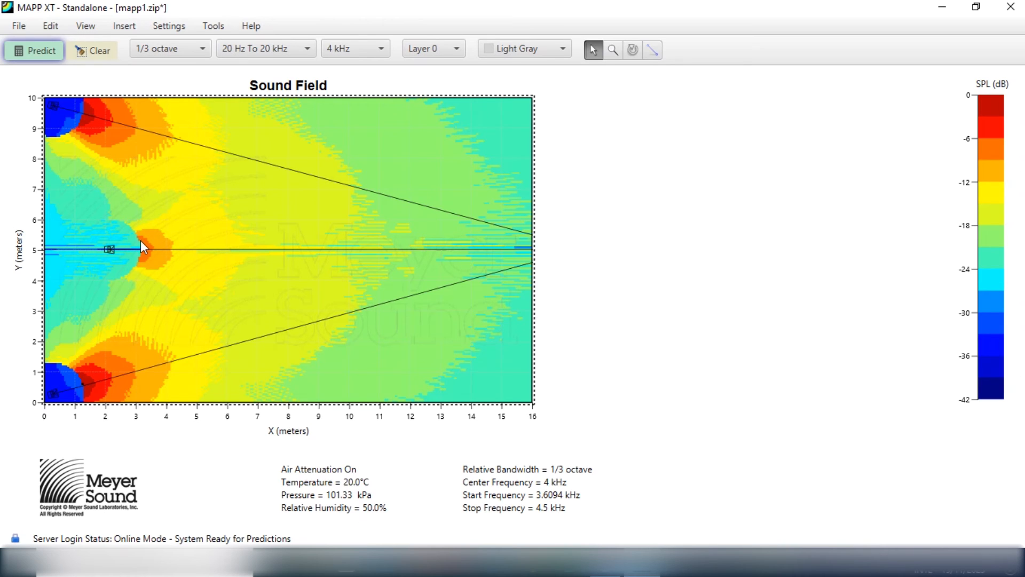
mouse_move(111, 101)
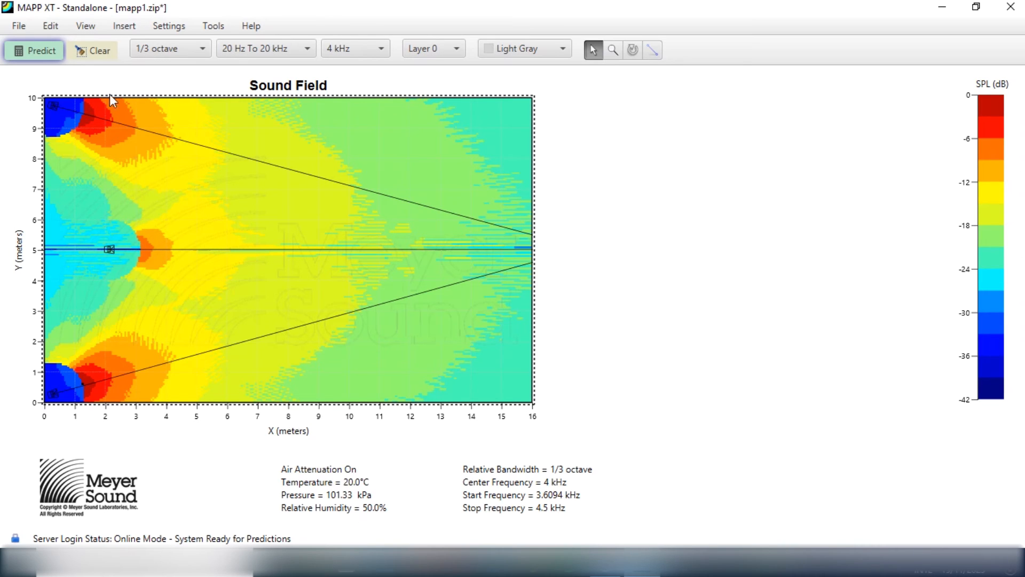
mouse_move(135, 259)
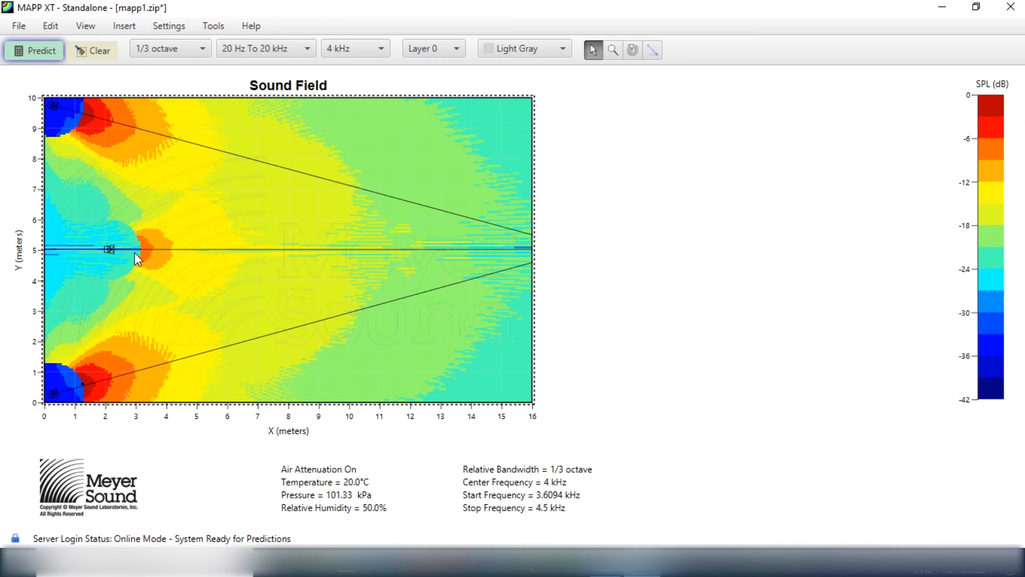
mouse_move(117, 126)
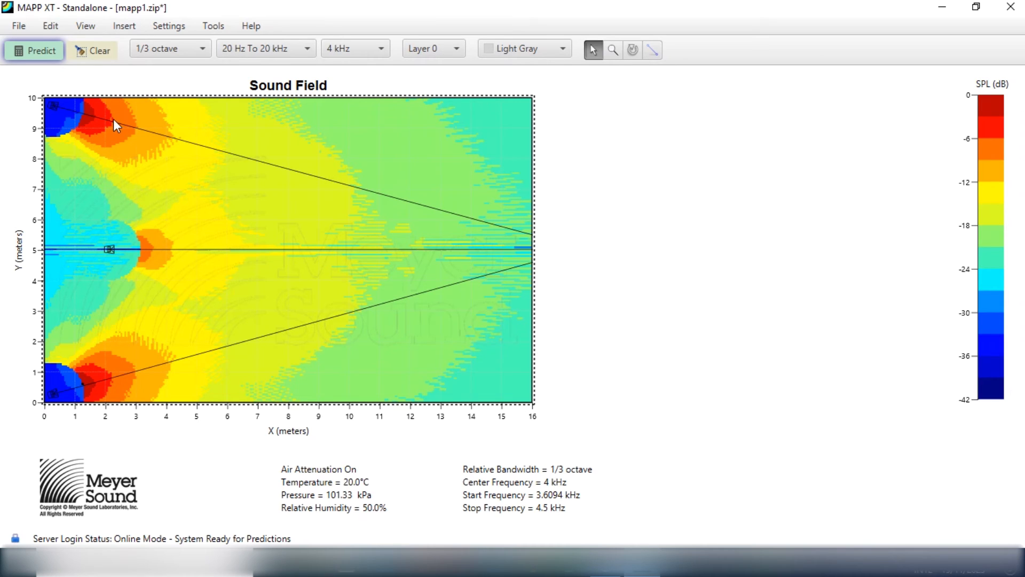
mouse_move(102, 119)
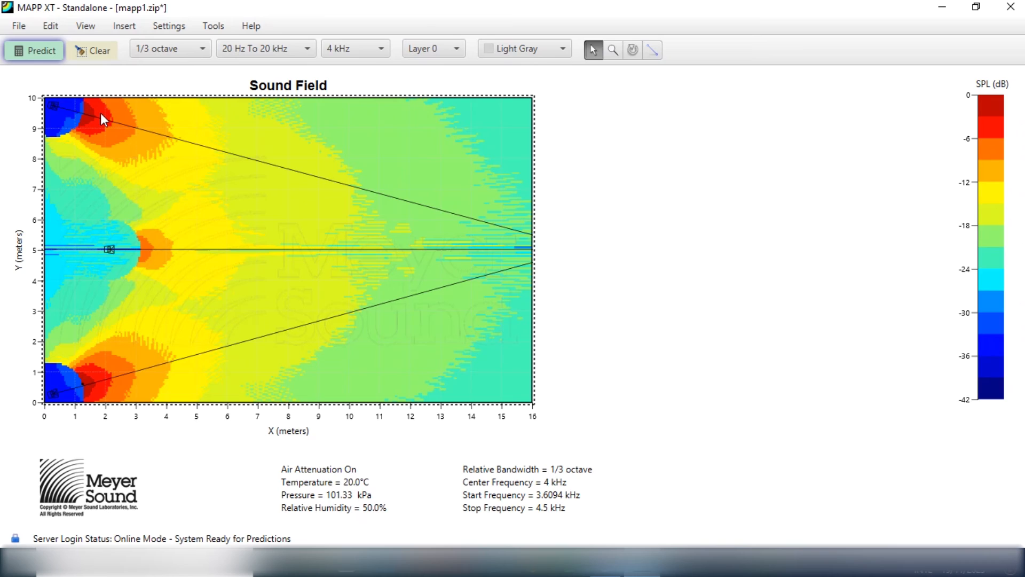
mouse_move(118, 207)
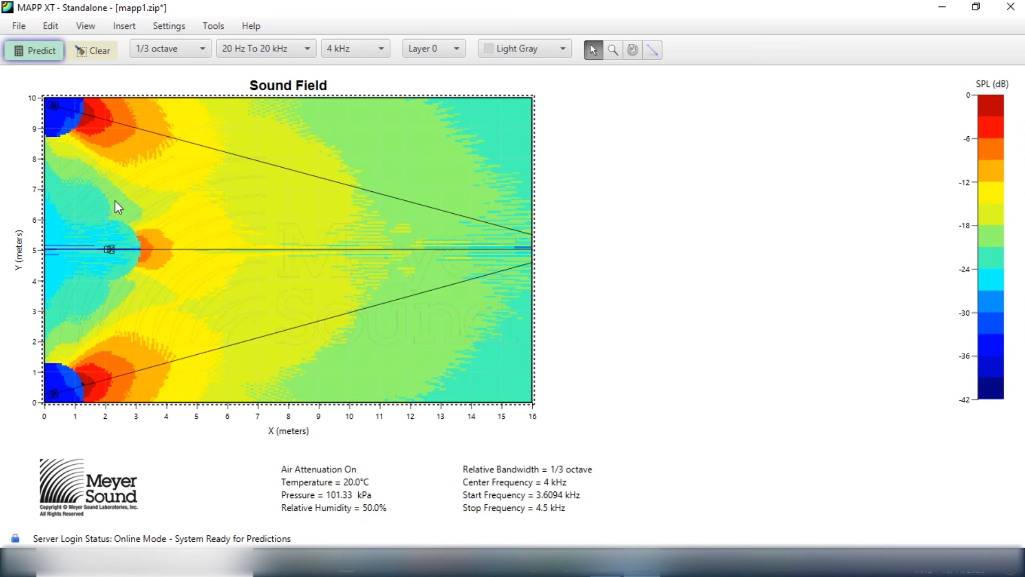
mouse_move(297, 214)
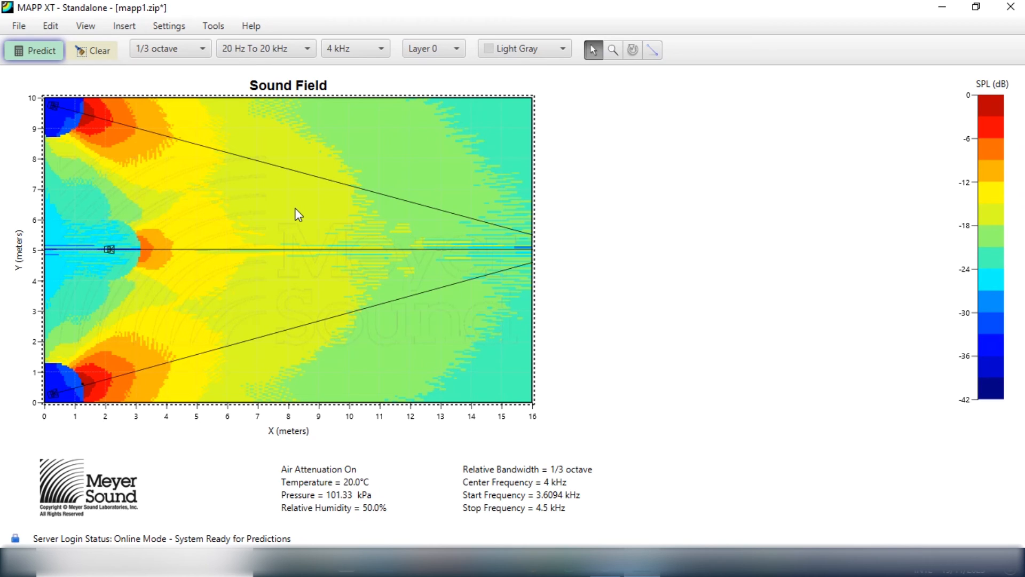
mouse_move(262, 201)
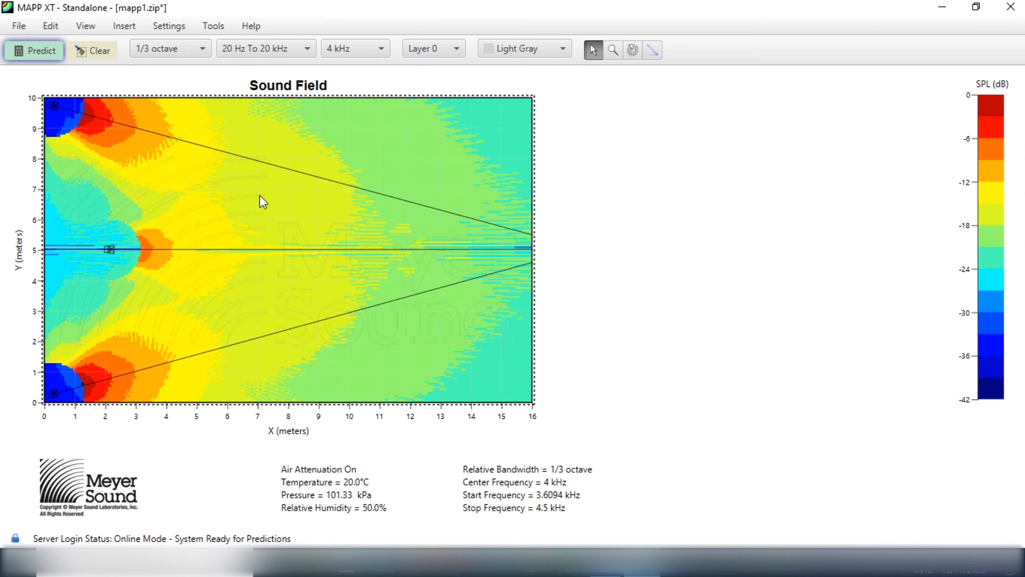
mouse_move(192, 273)
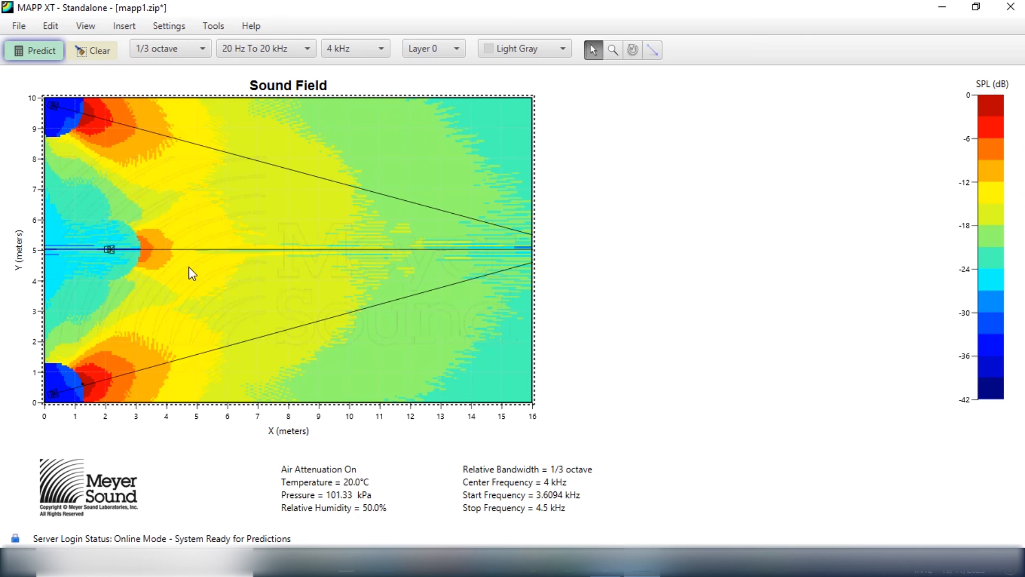
mouse_move(257, 439)
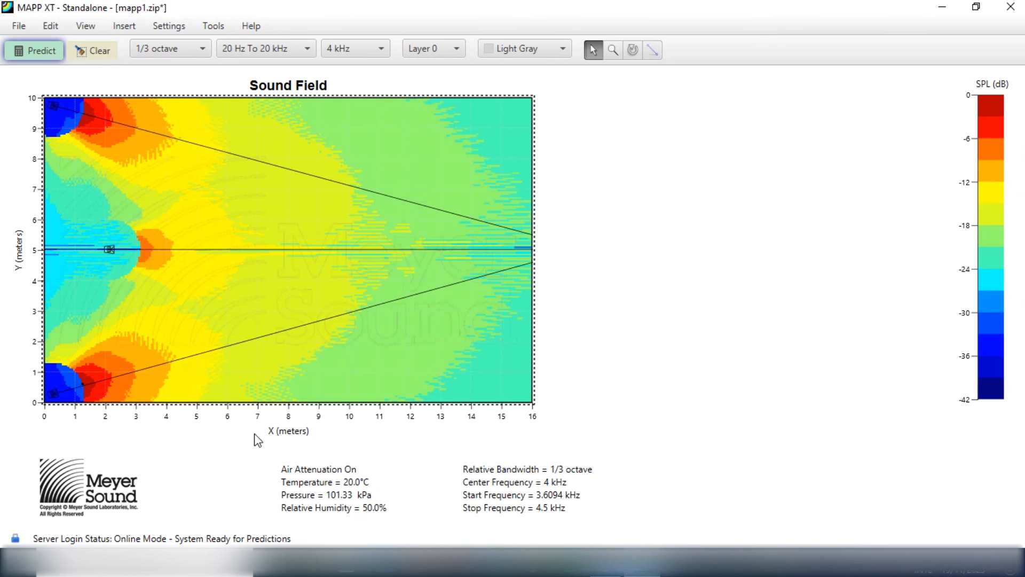
mouse_move(254, 110)
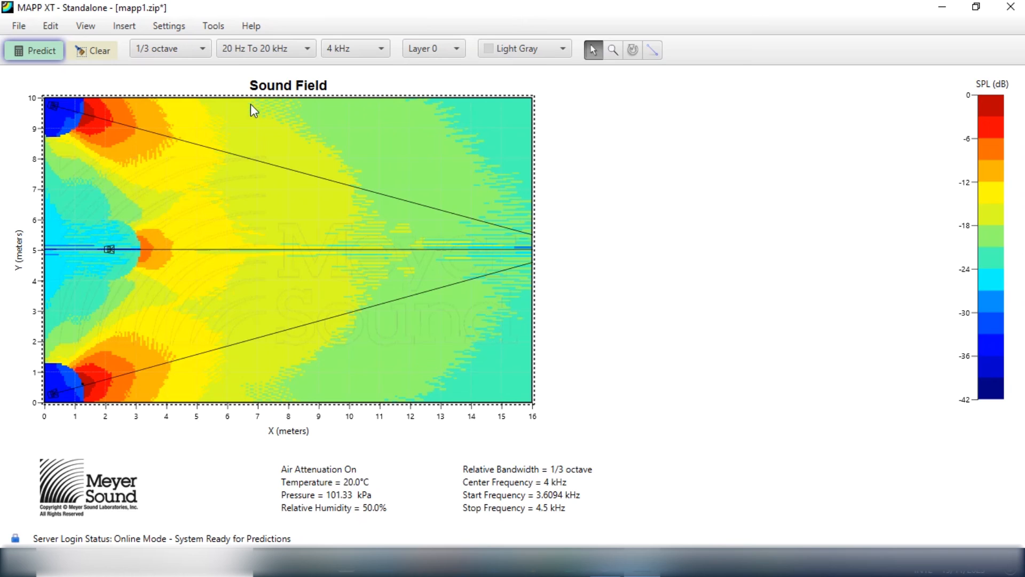
mouse_move(21, 147)
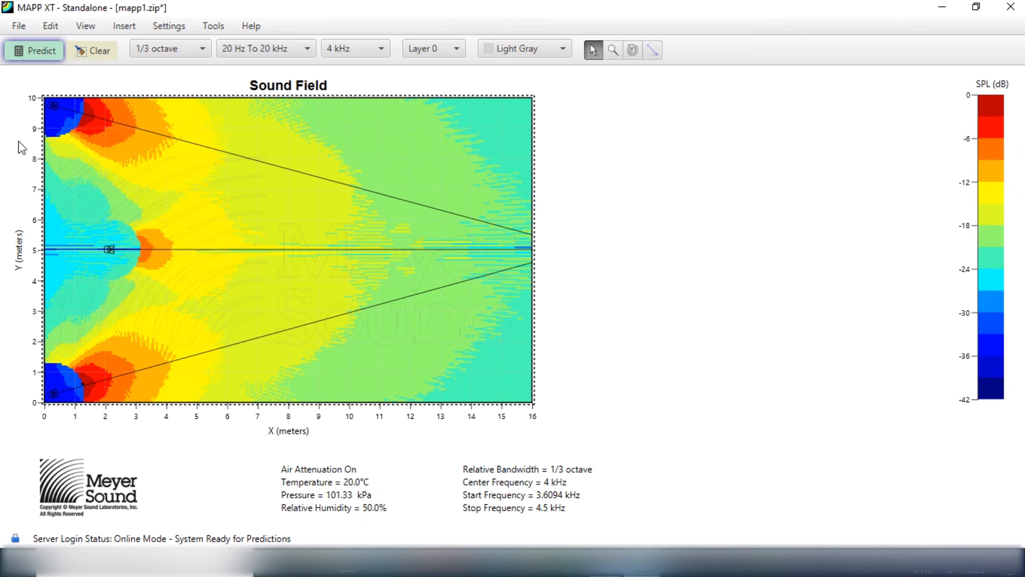
mouse_move(223, 259)
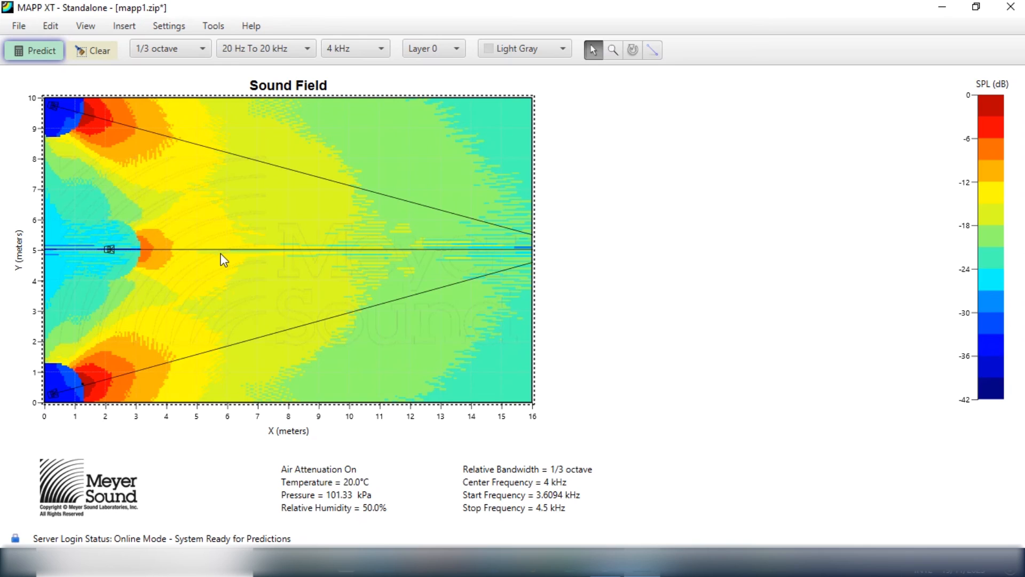
mouse_move(278, 152)
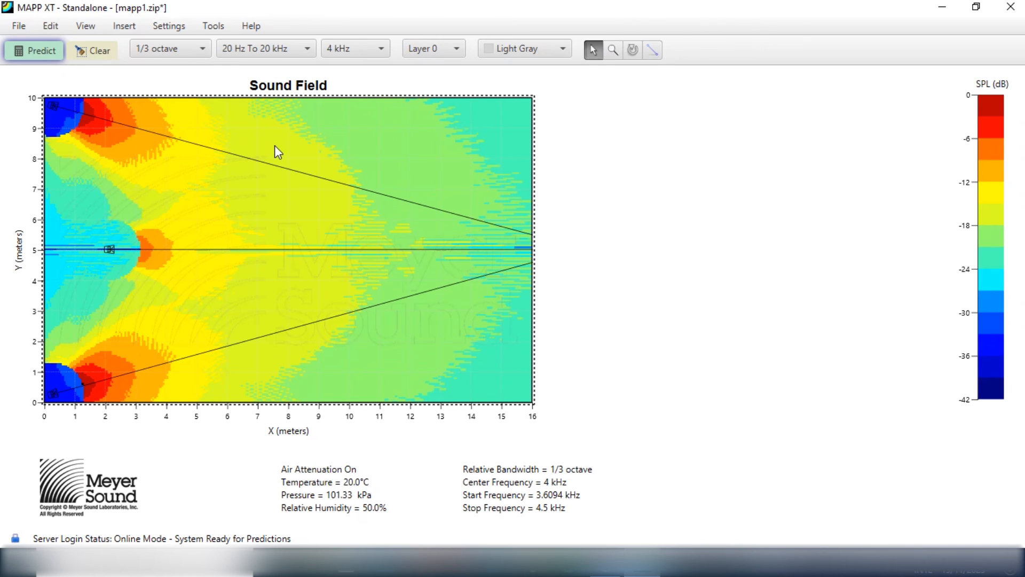
mouse_move(61, 324)
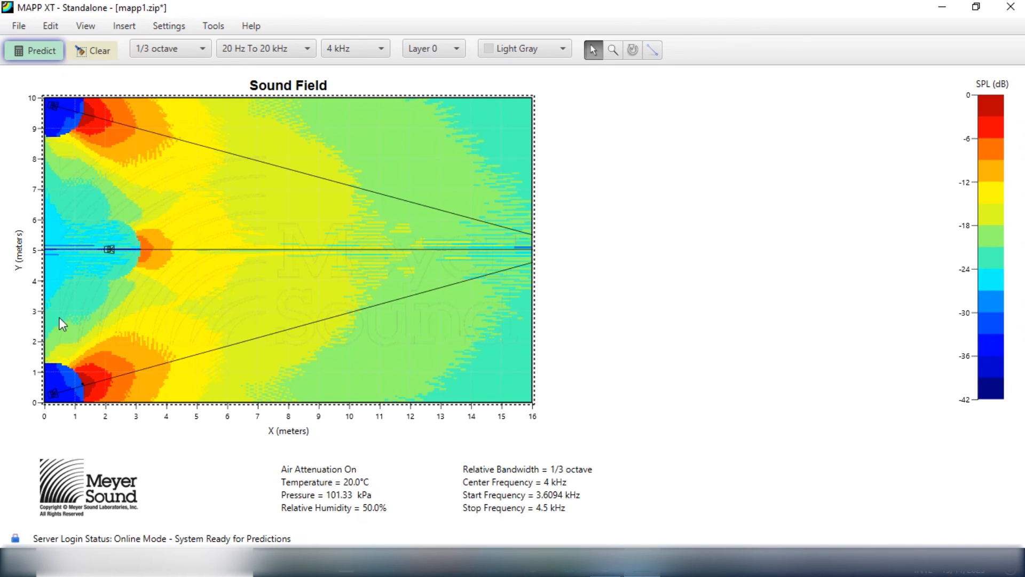
mouse_move(158, 387)
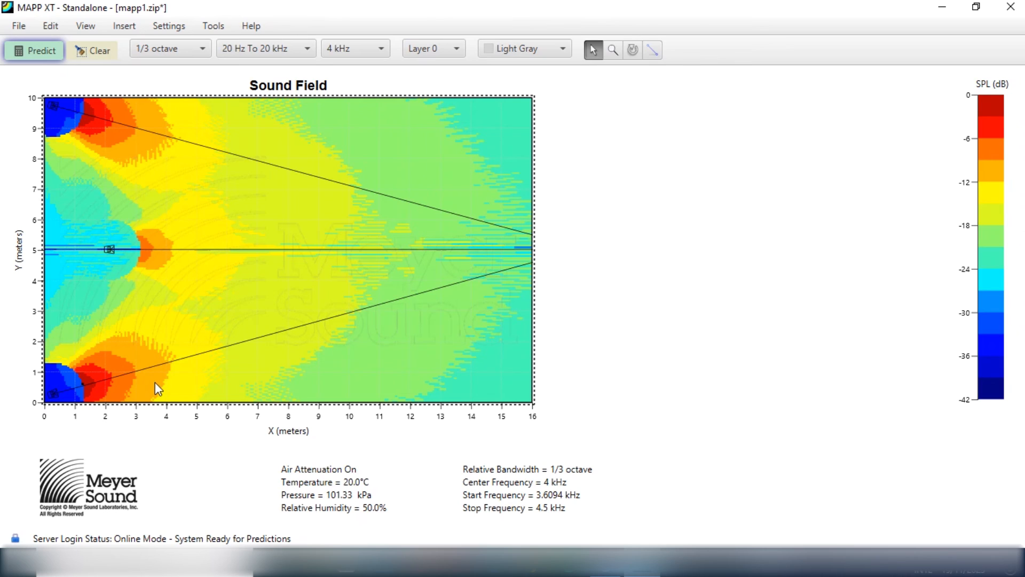
mouse_move(181, 410)
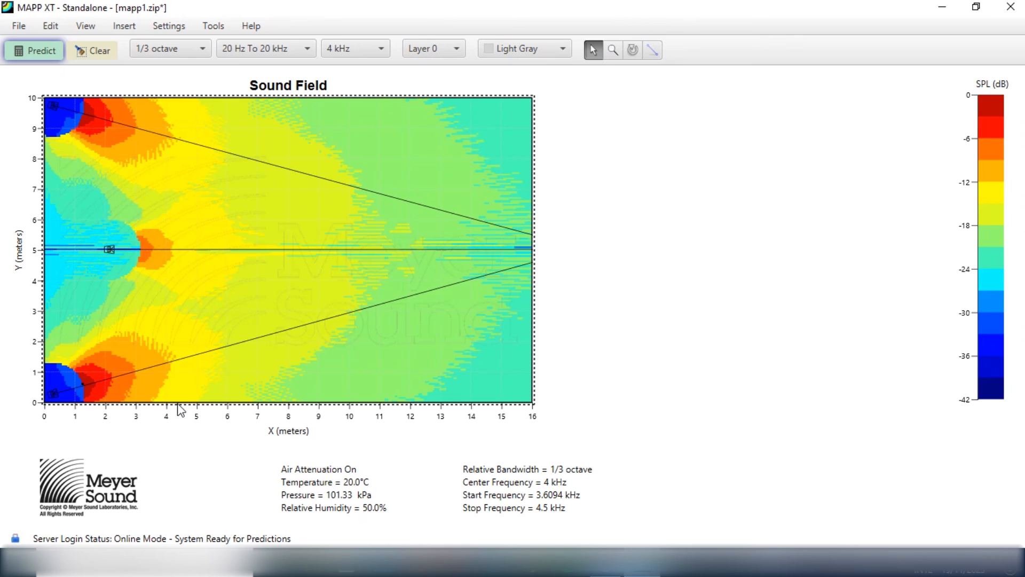
mouse_move(208, 253)
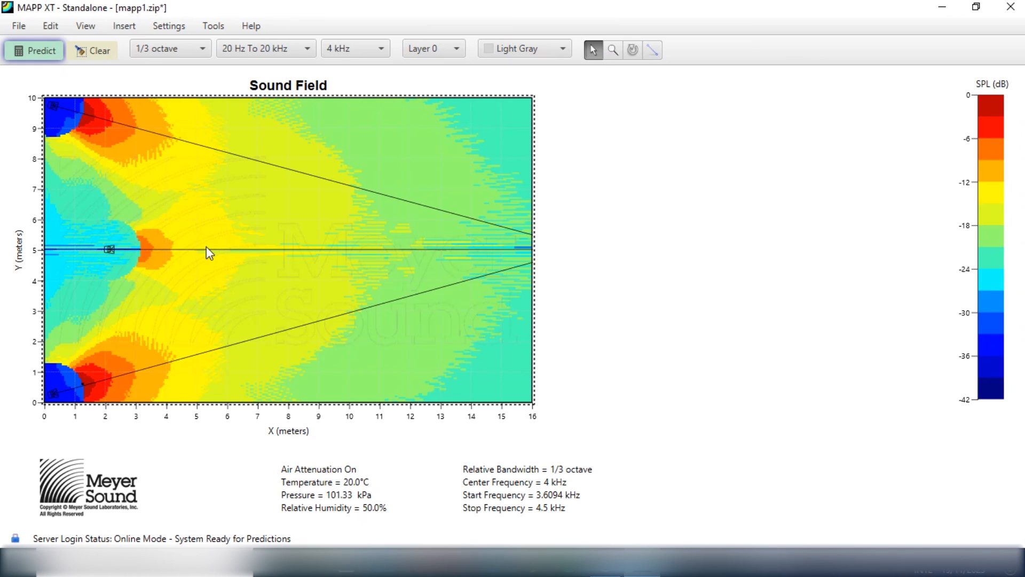
Switch the prediction frequency to 1 kHz and recalculate the three-speaker SPL map.
left_click(378, 48)
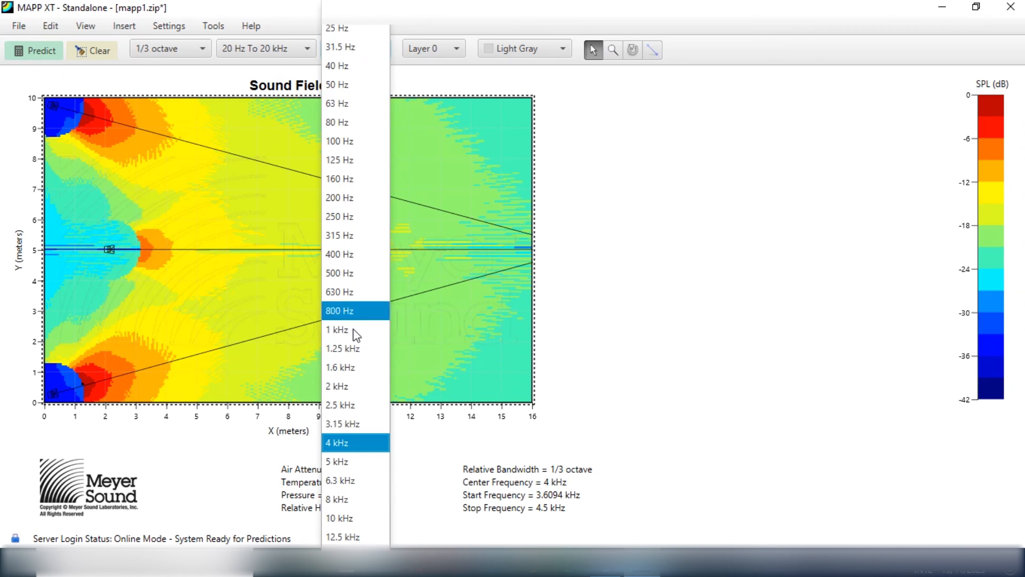
left_click(336, 329)
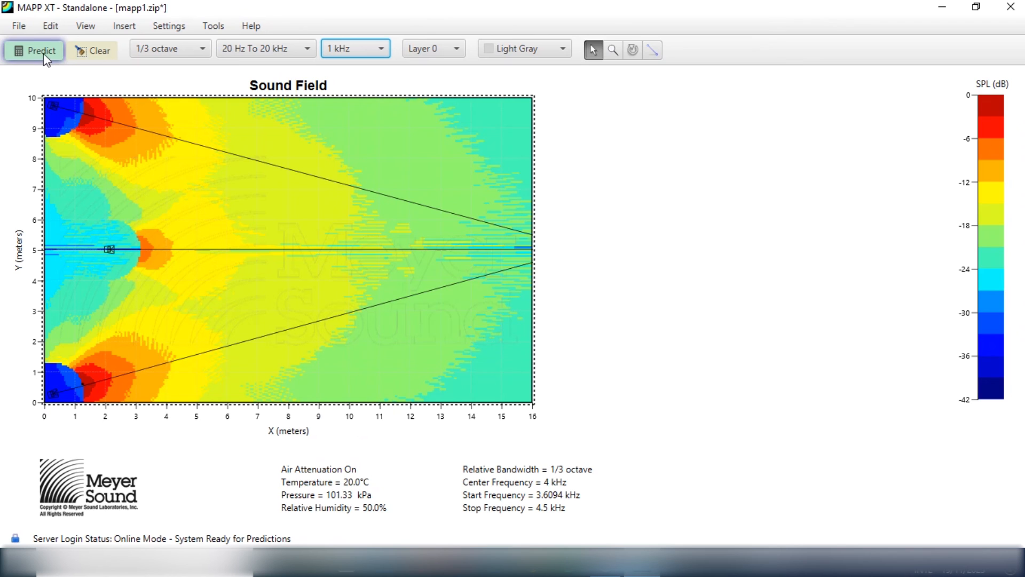
left_click(34, 50)
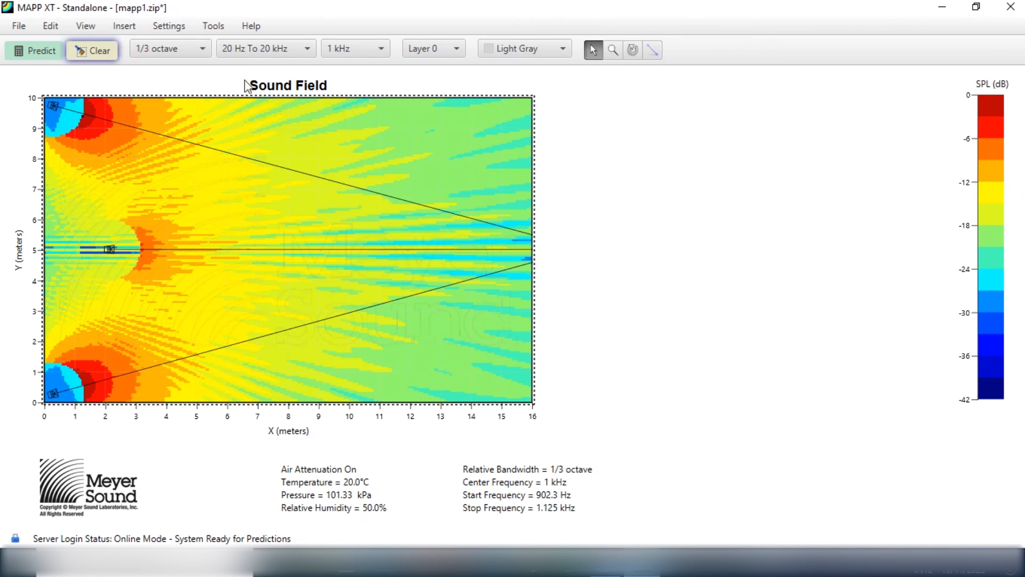